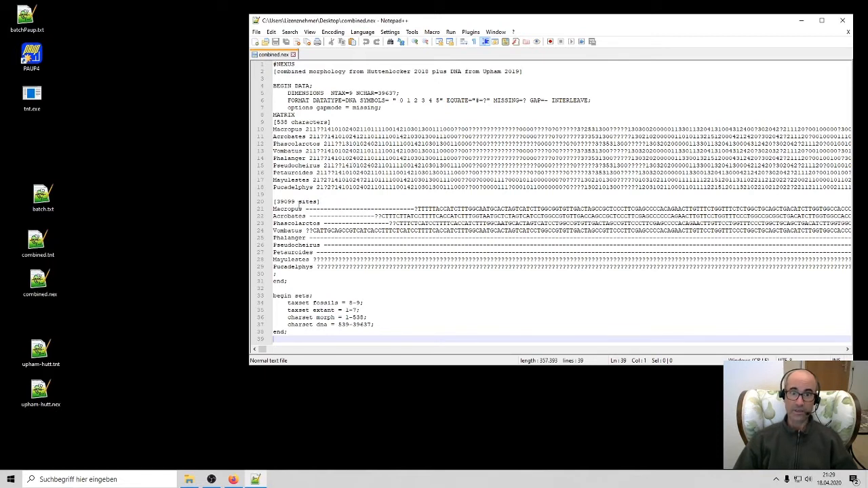
mouse_move(360, 243)
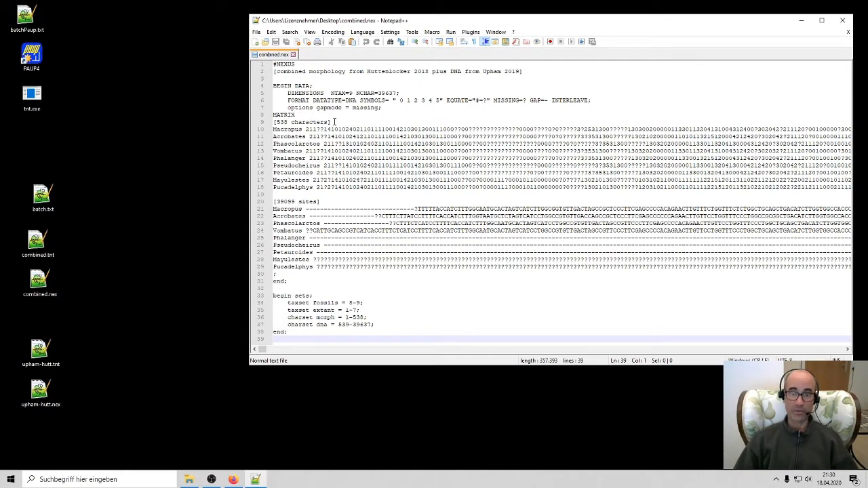
mouse_move(338, 130)
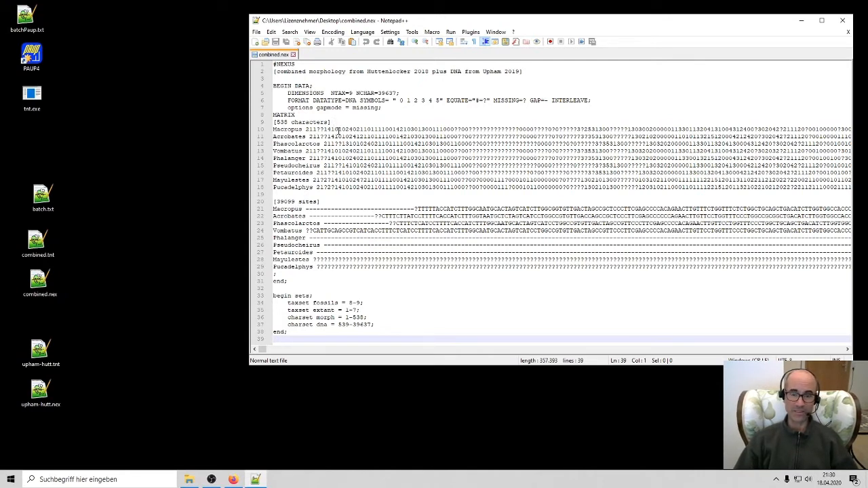
Step: Execute combined.nex (9 taxa, 39637 characters) and maximize the Output Display window
left_click(347, 266)
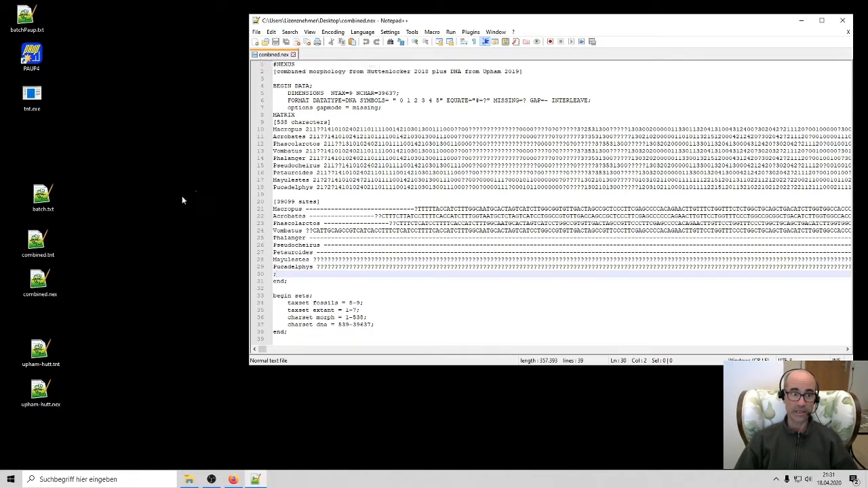
left_click(40, 282)
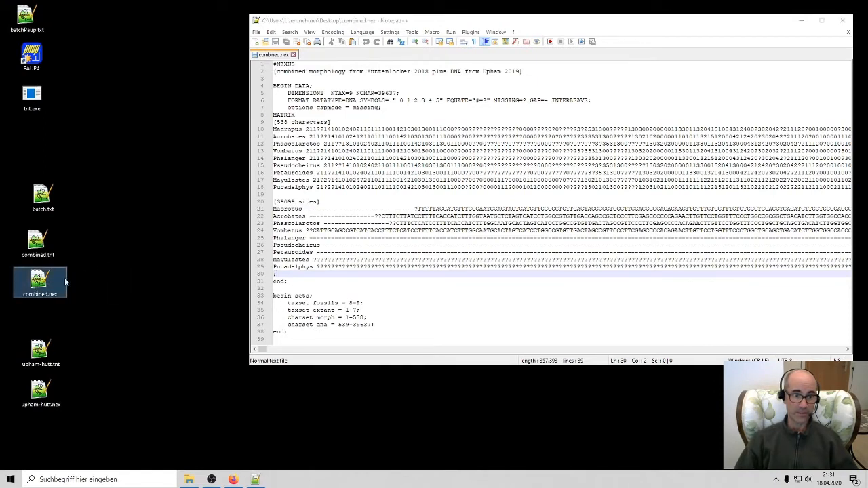
mouse_move(41, 282)
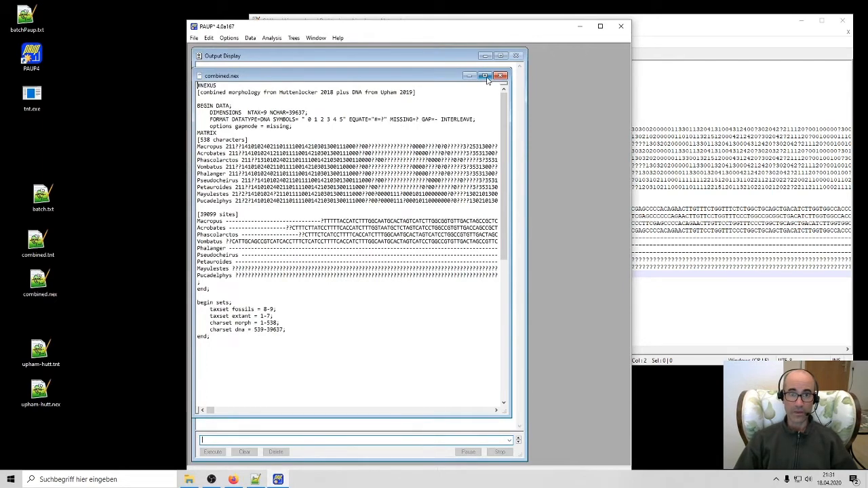
mouse_move(485, 76)
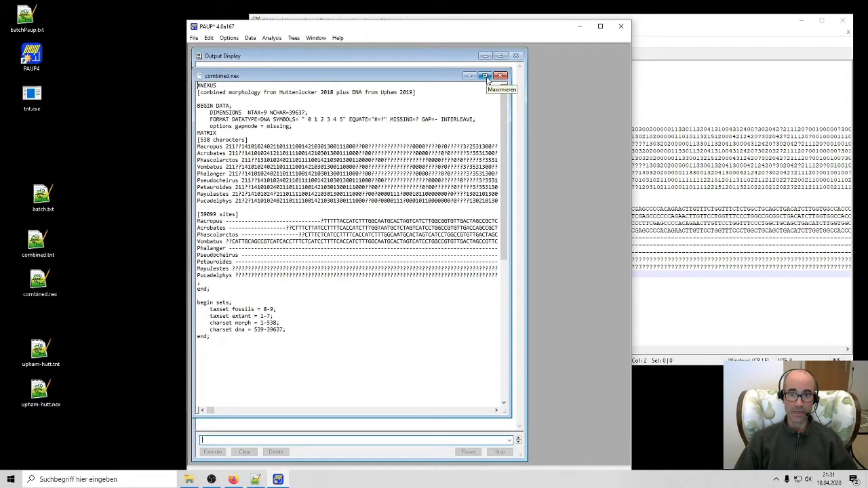
left_click(484, 76)
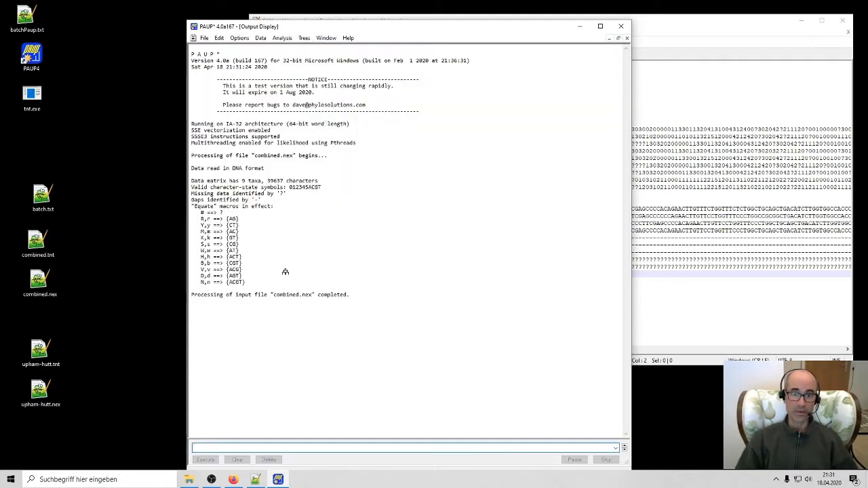
mouse_move(375, 281)
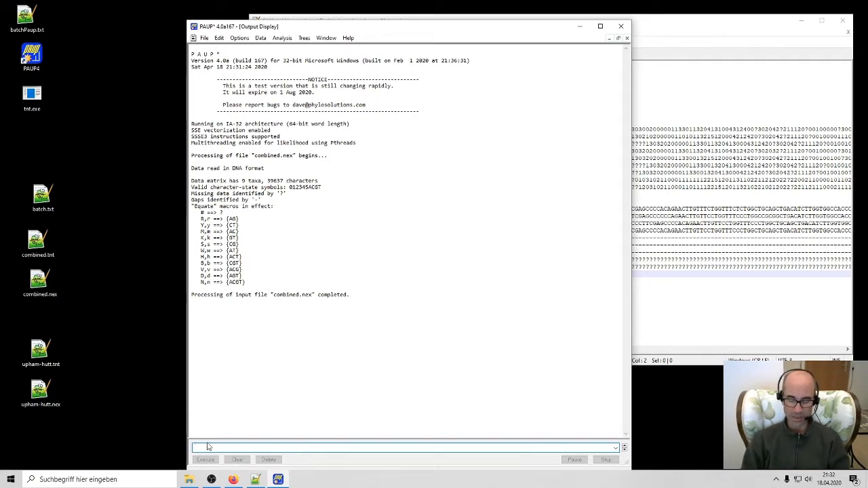
Step: Run hsearch addseq=rand nrep=100, finding one best tree scoring 7076
type("hsearch")
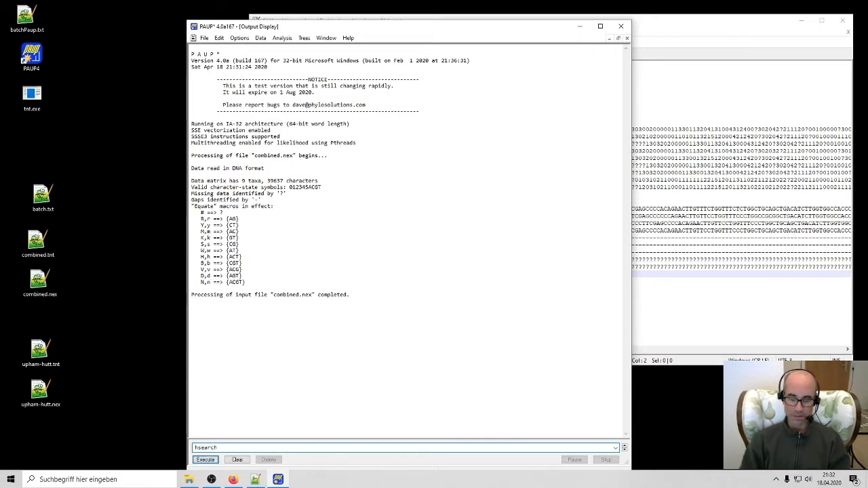
type("ne")
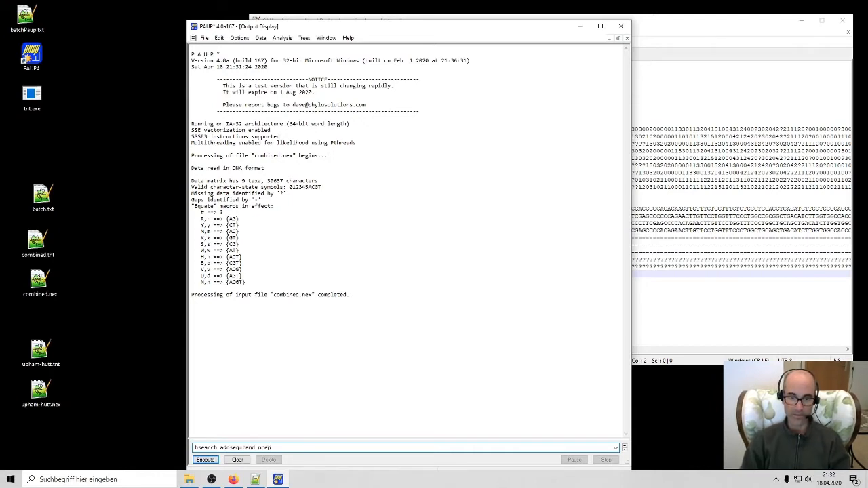
type("=100")
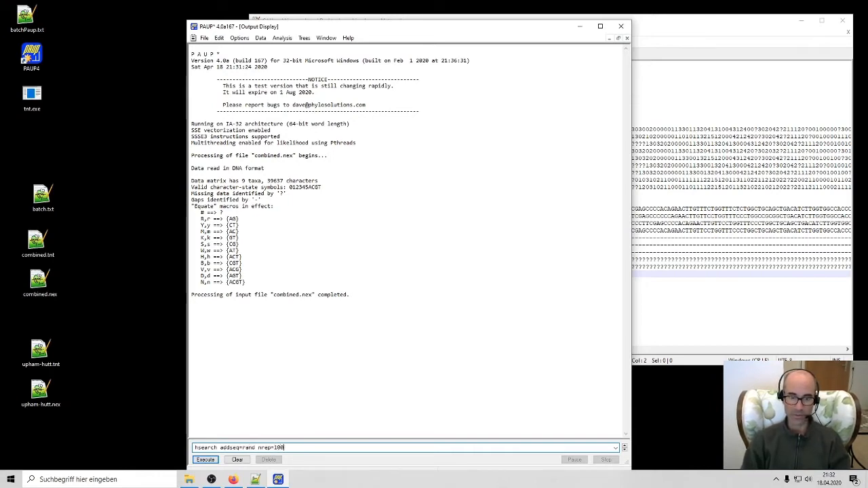
left_click(205, 460)
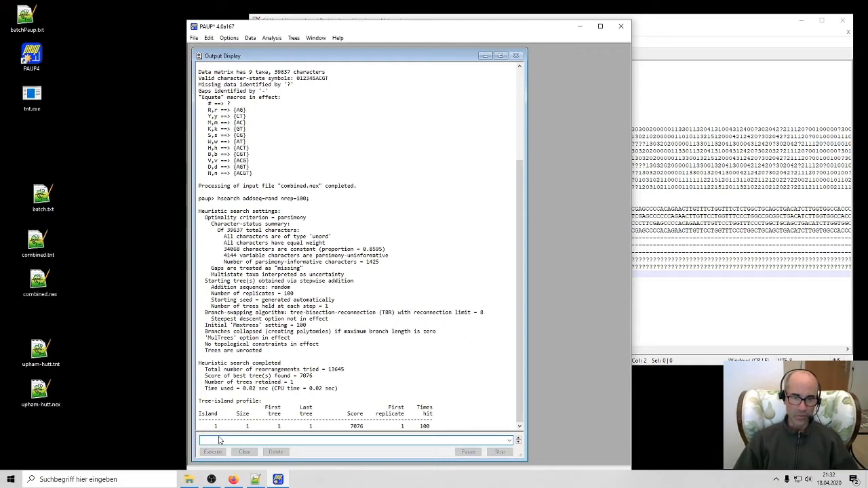
Step: Bring combined.nex forward from the Window menu and create a new Untitled document
left_click(315, 37)
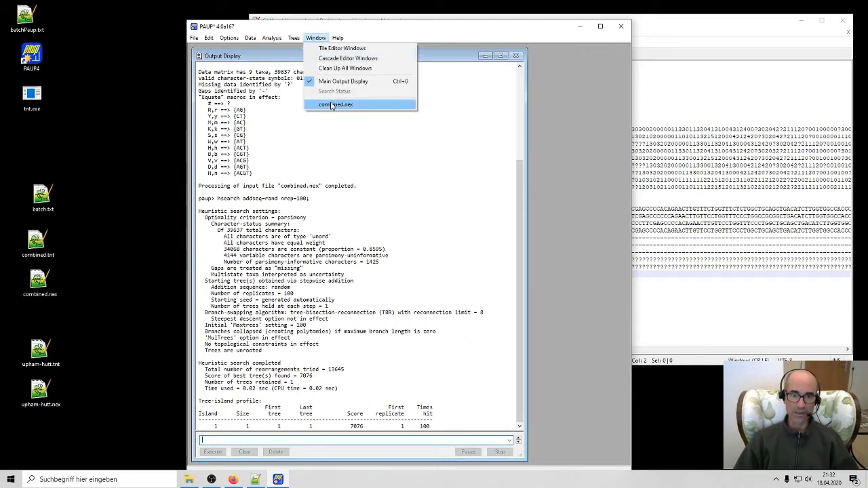
left_click(336, 104)
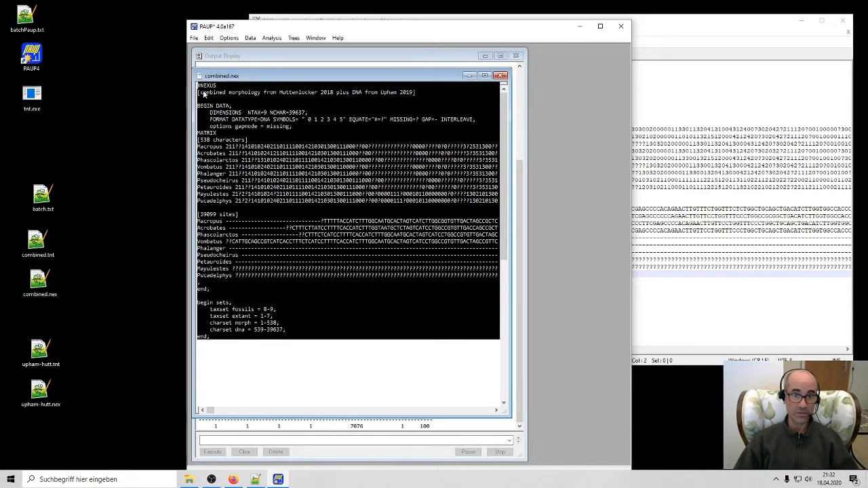
mouse_move(256, 179)
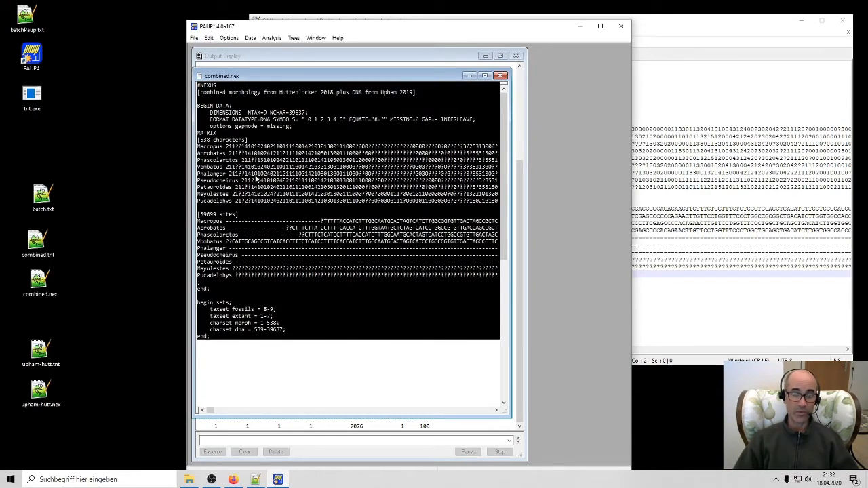
mouse_move(279, 191)
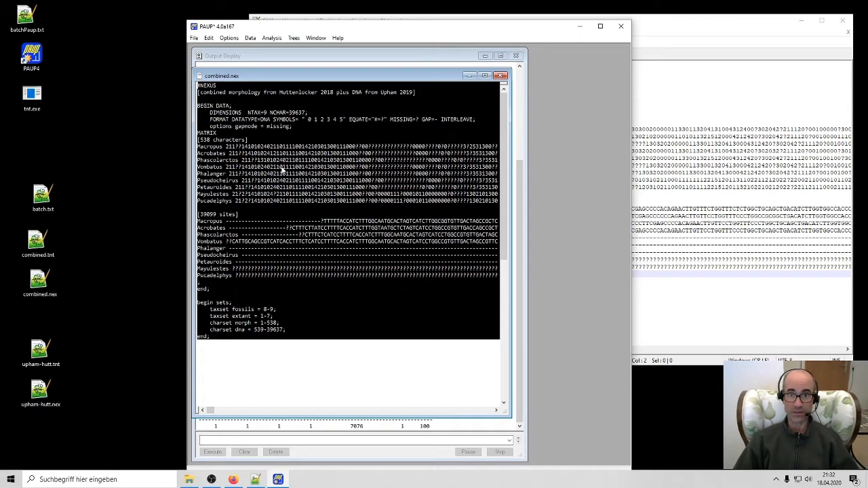
left_click(316, 37)
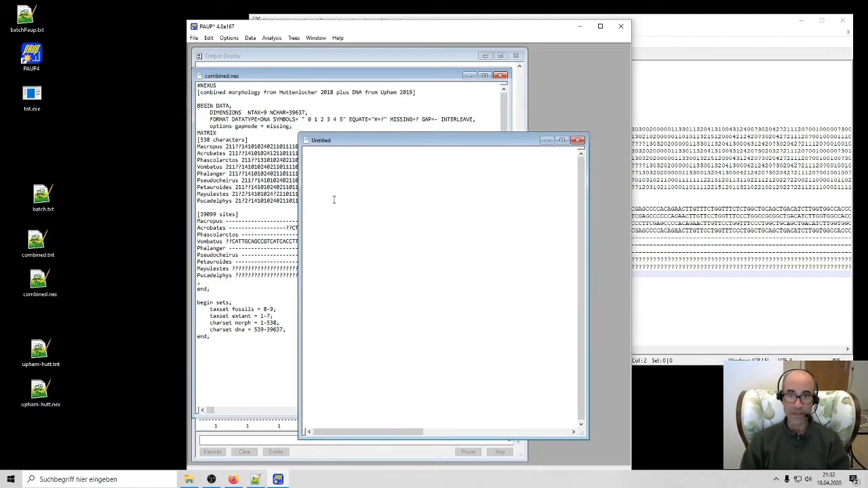
Step: Start a begin paup block with an execute combined.nex; line
type("begin")
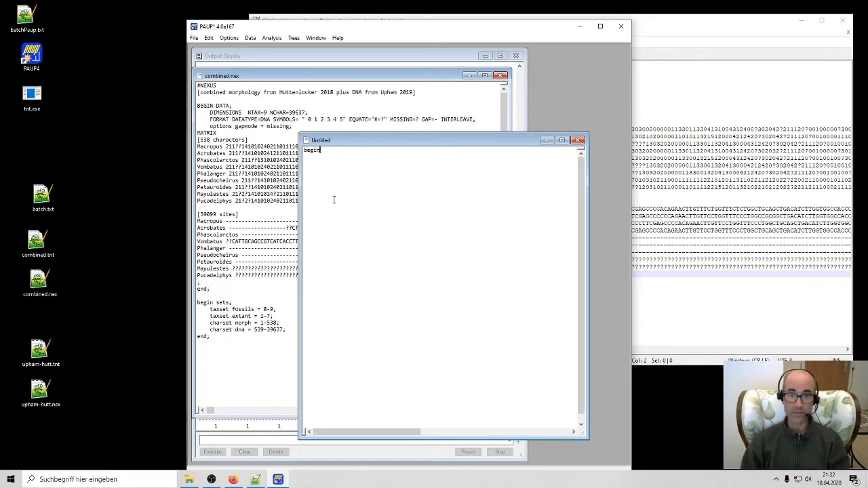
type("paup;")
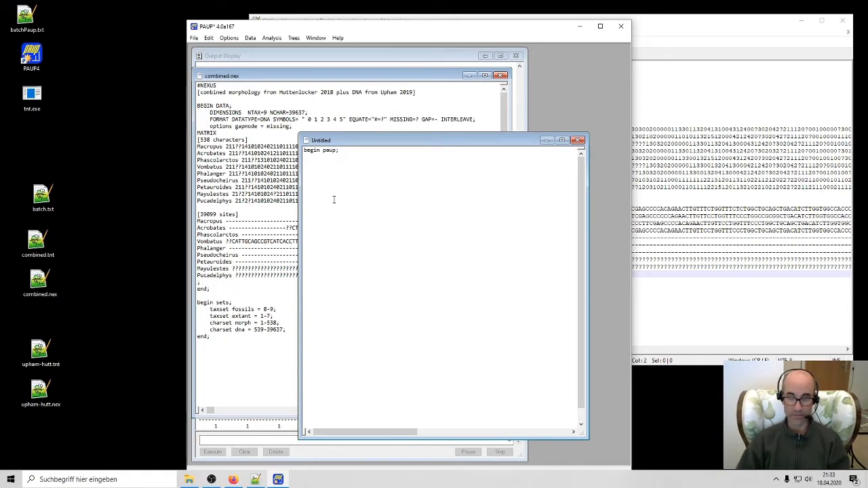
type("exsec")
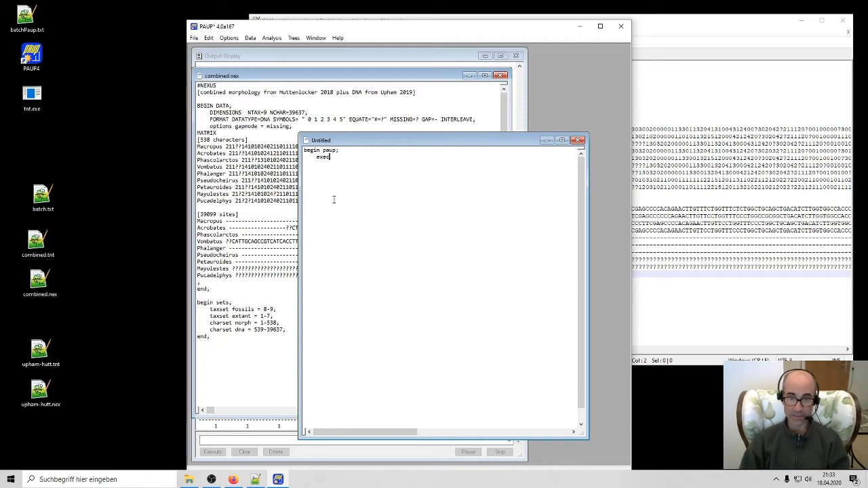
type("combined")
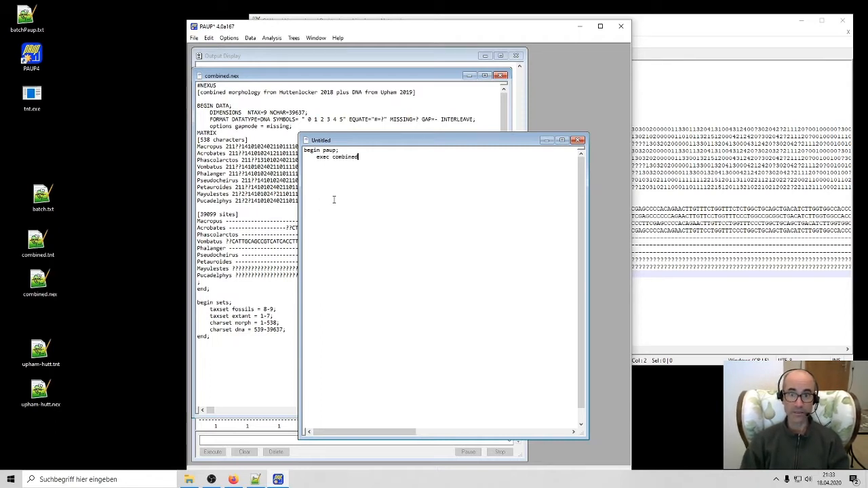
type(".nex;")
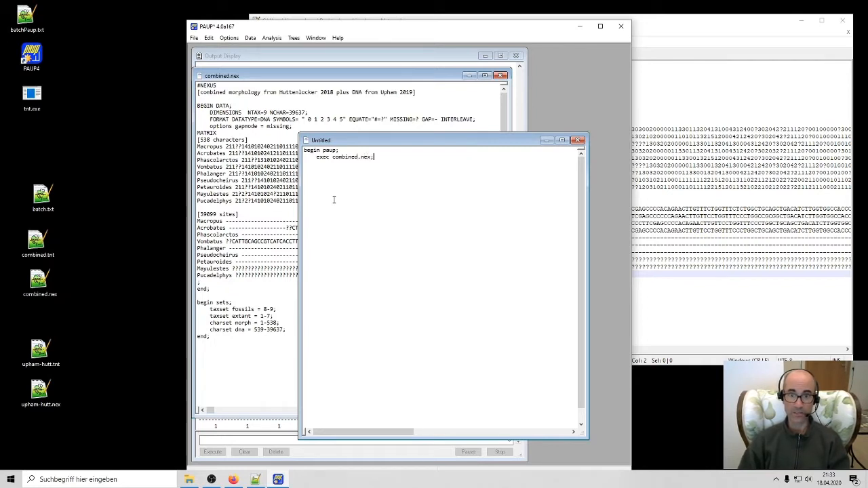
key("enter")
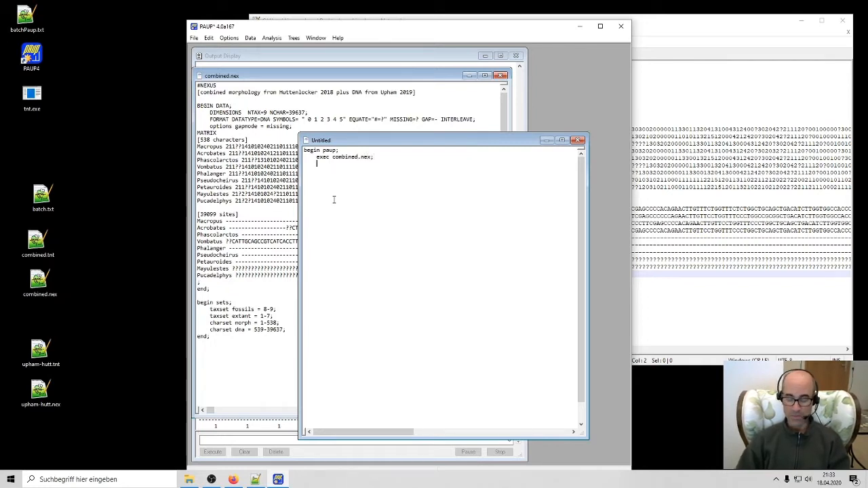
Step: Add outgroup Mayulestes and hsearch addseq=rand nrep=100; lines to the block
type("outgrou")
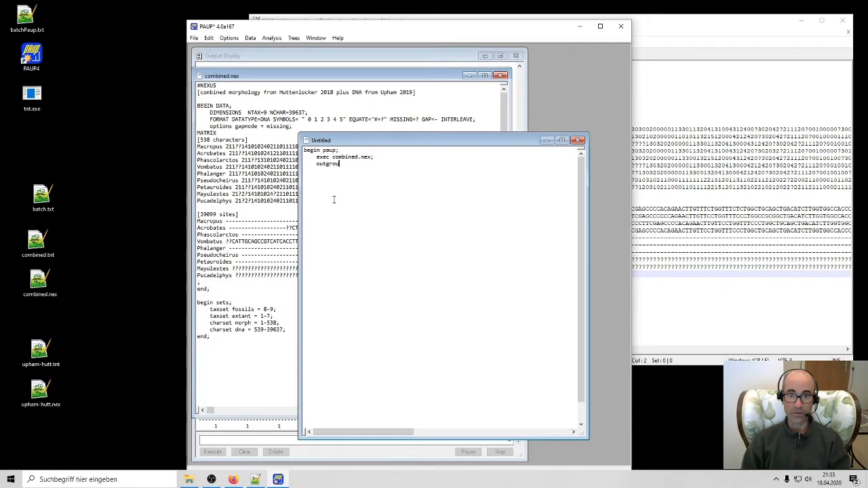
type("p")
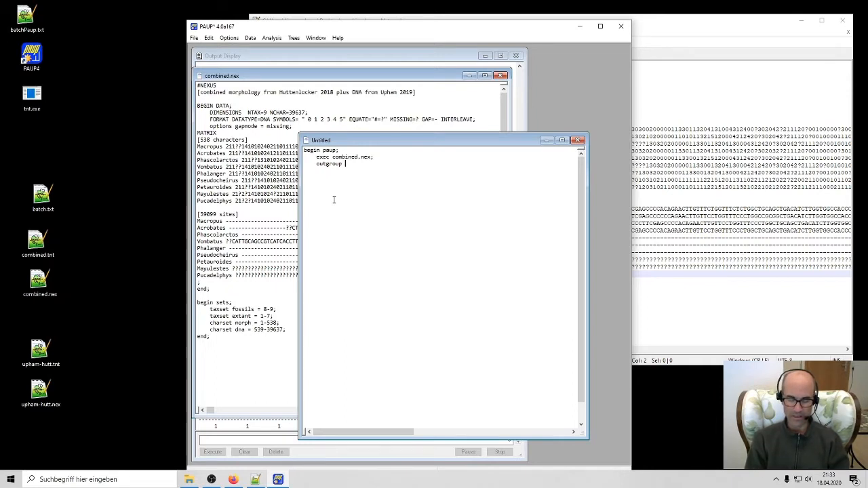
type("Mayulestes;")
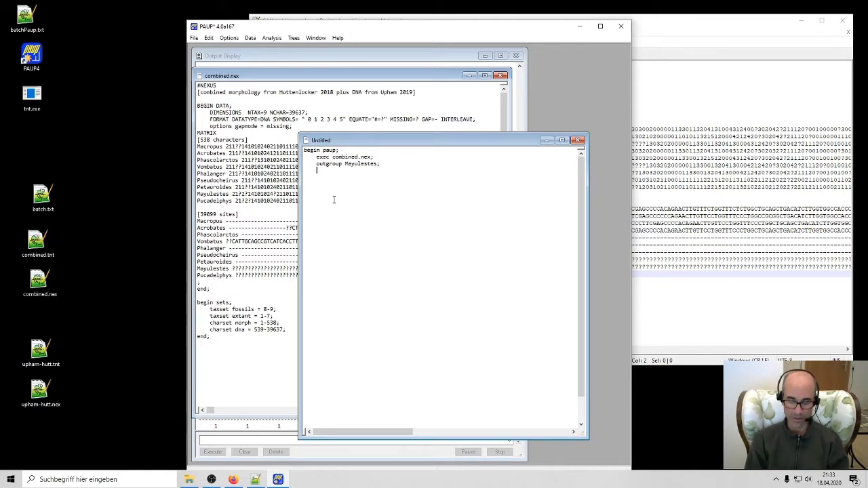
type("hsearch")
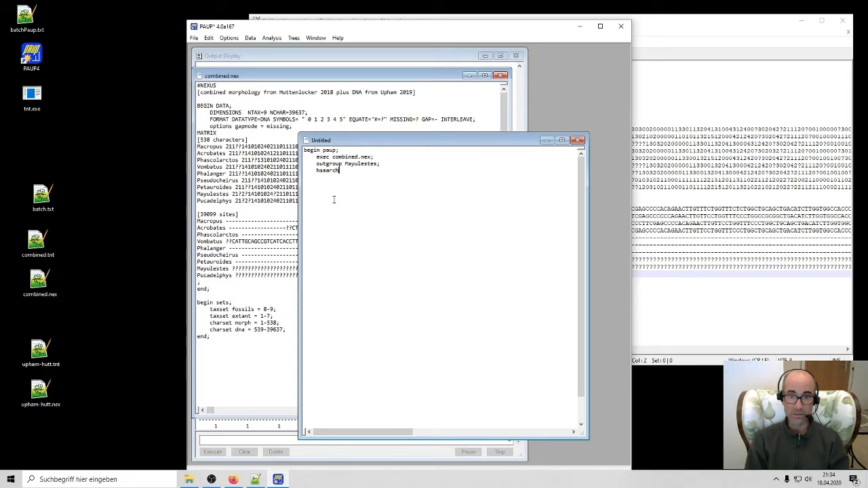
type("addseq")
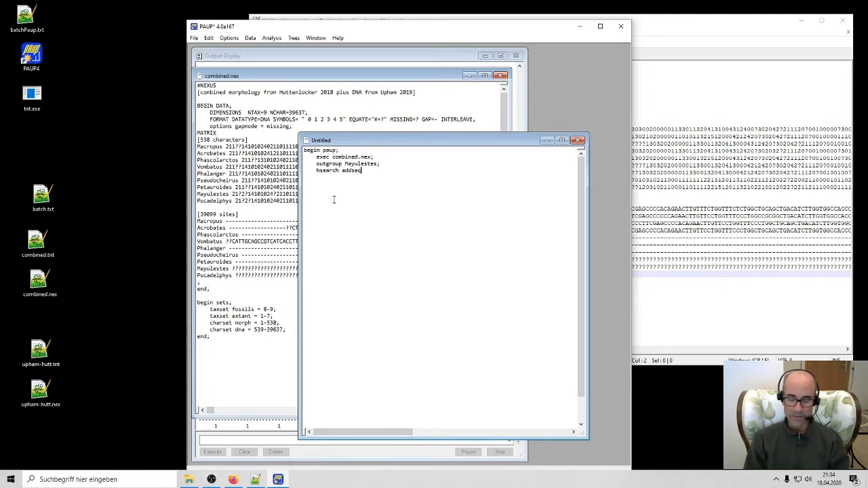
type("=rand nrep")
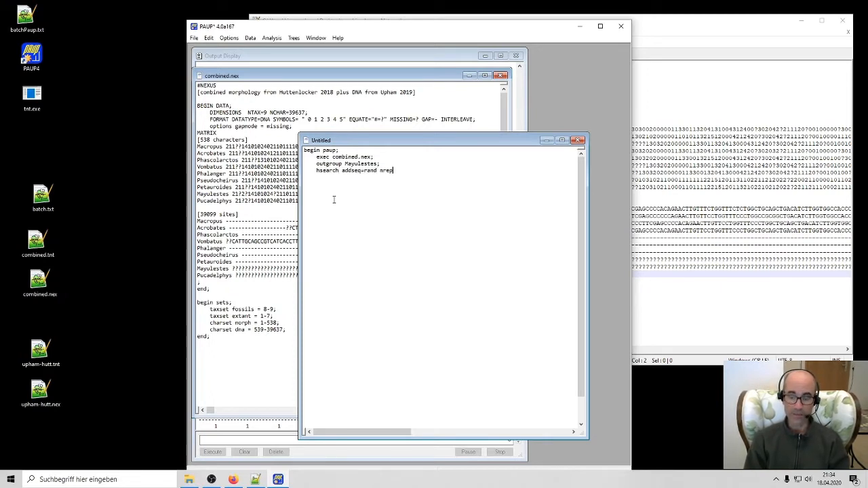
type("=100;")
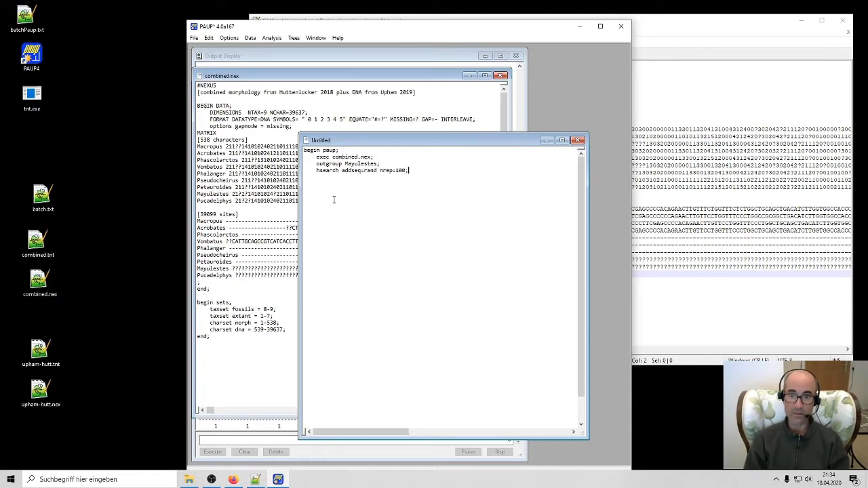
key("enter")
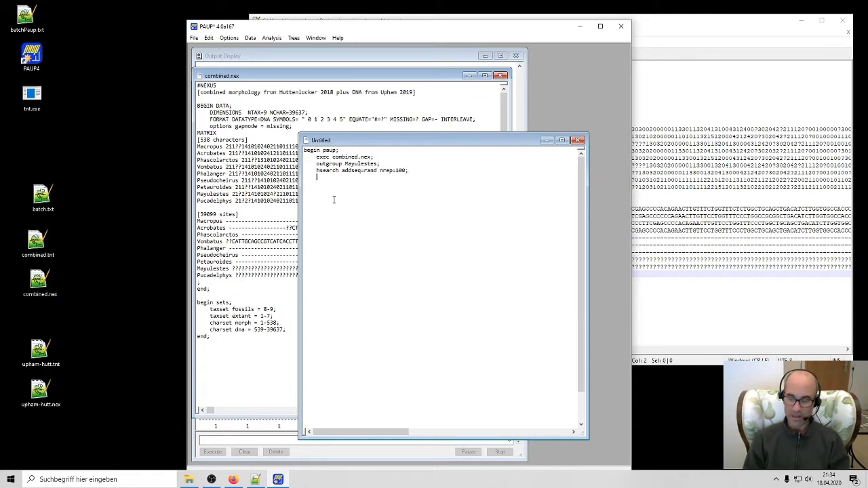
Step: Close the block with end;, save it as test.txt, and run it, resetting the datafile
type("end;")
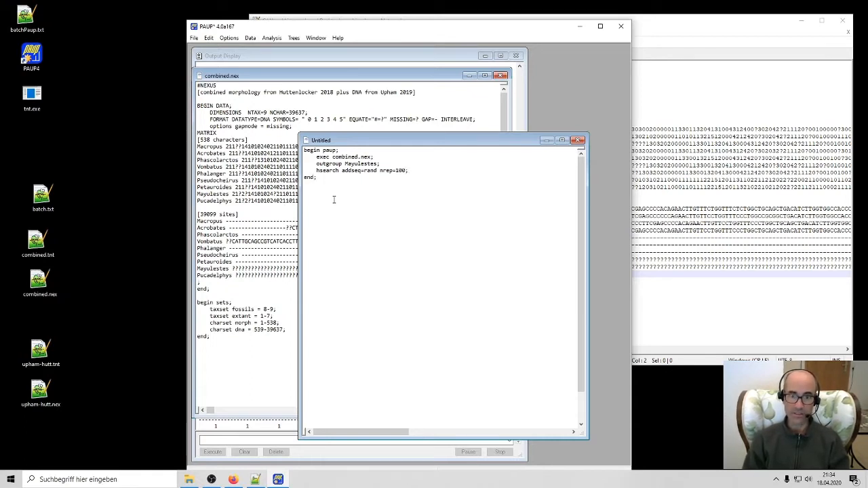
left_click(212, 452)
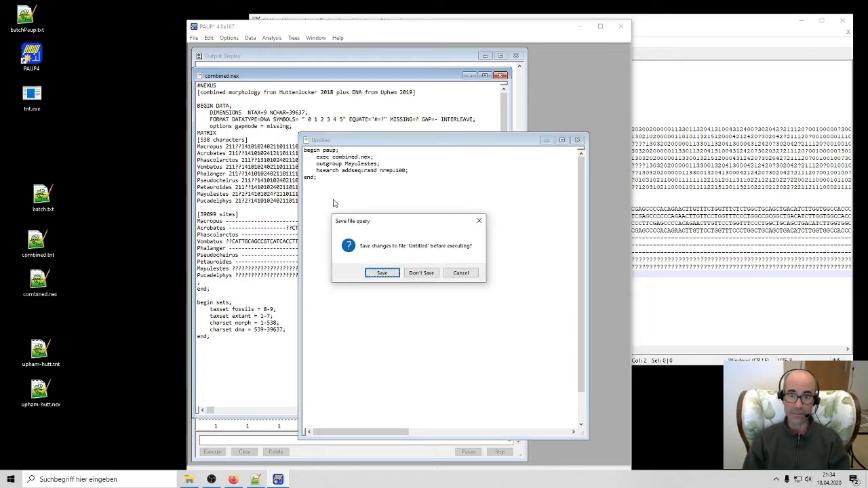
left_click(381, 272)
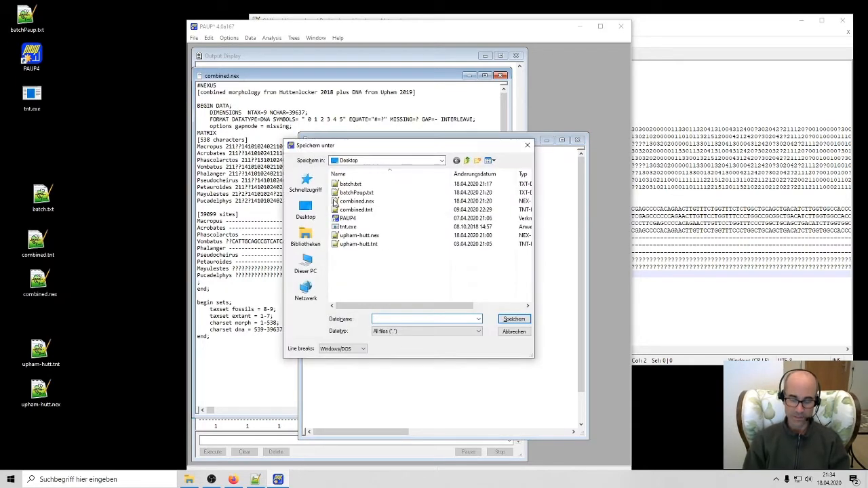
type("test")
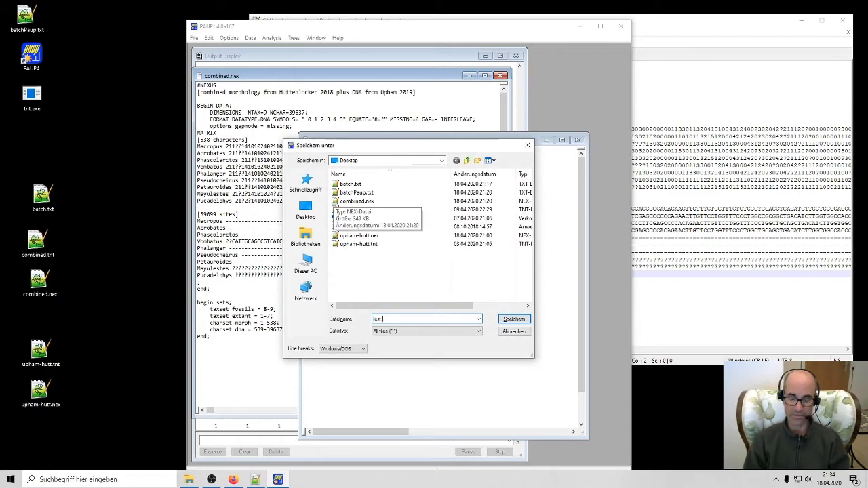
left_click(514, 318)
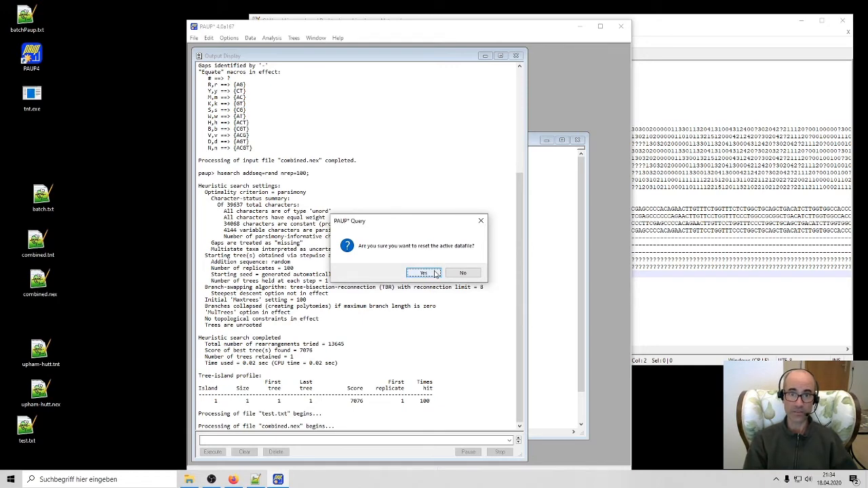
left_click(423, 273)
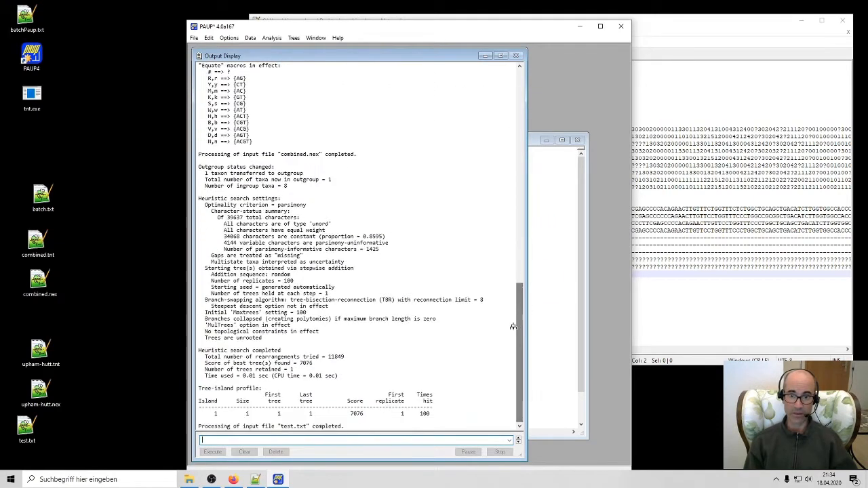
mouse_move(361, 359)
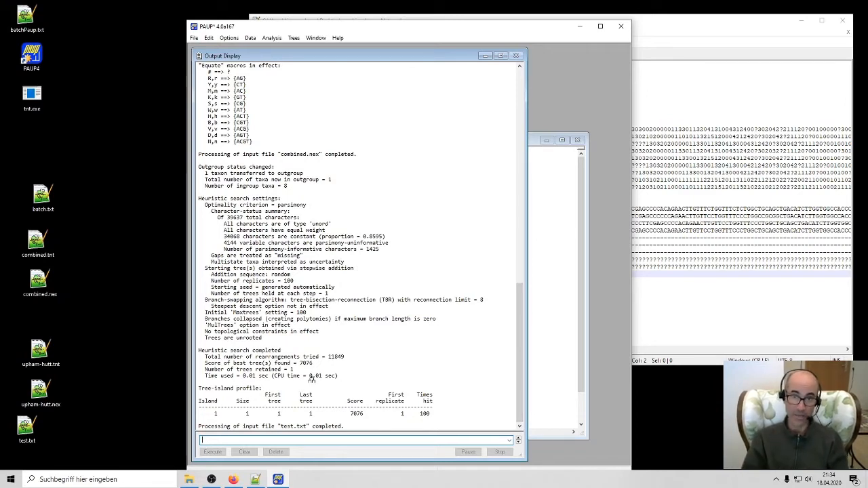
Step: Draw the best tree with the showtree command
type("showt")
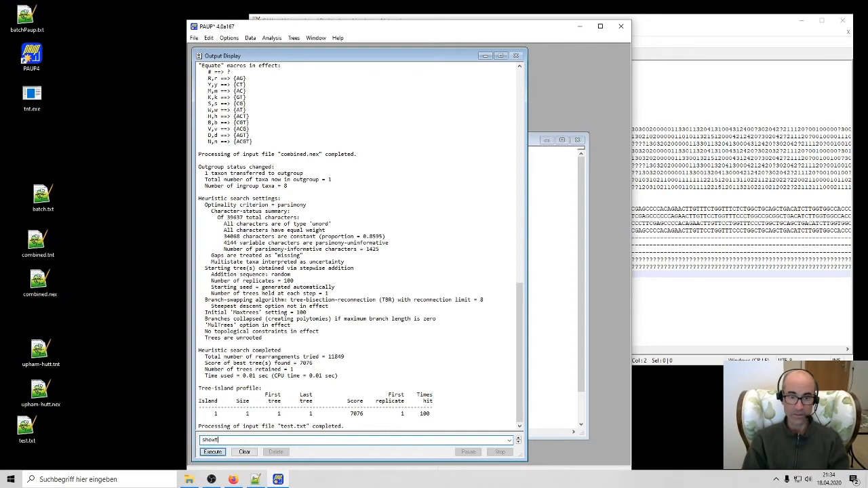
left_click(212, 452)
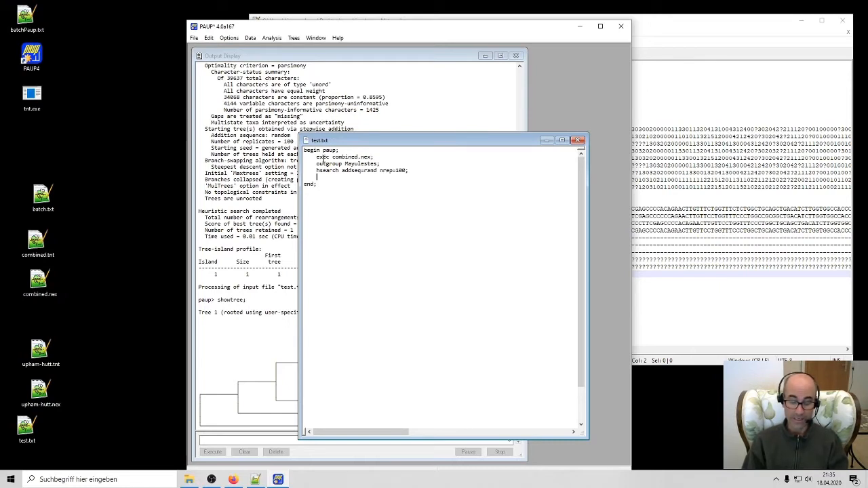
Step: Add savetrees file=alldat.out; to test.txt, then save and rerun it, resetting the datafile
type("save")
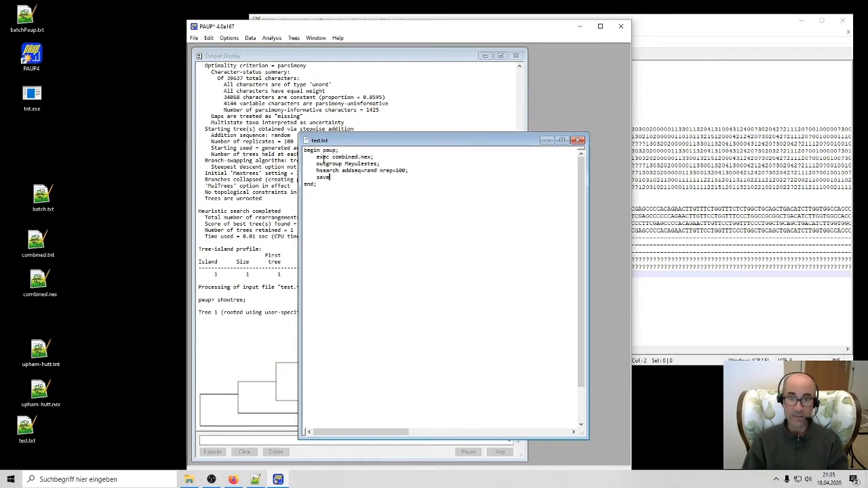
type("trees")
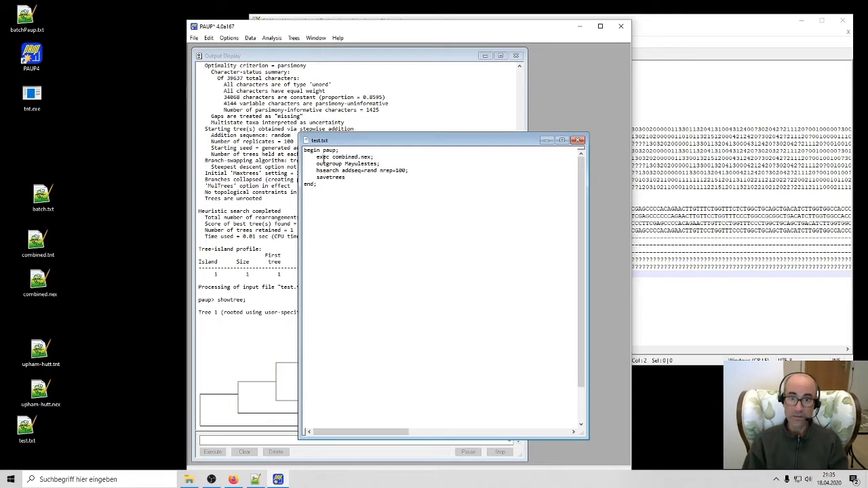
type("file=alldat.out;")
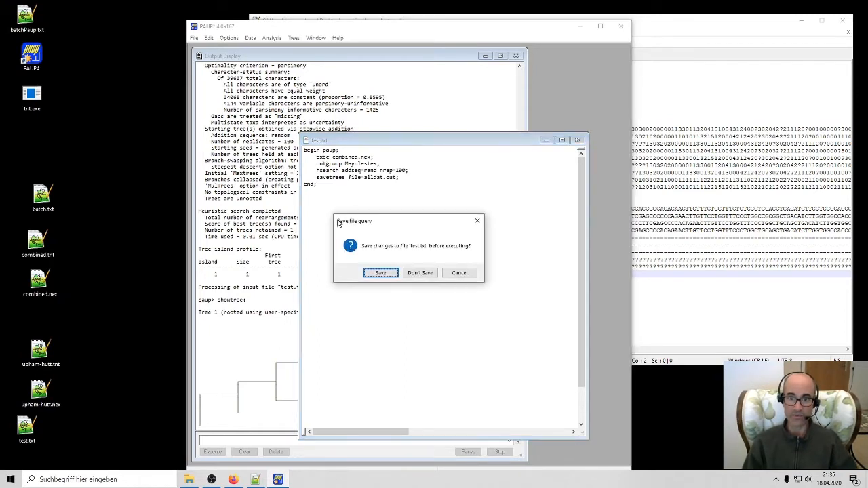
left_click(419, 273)
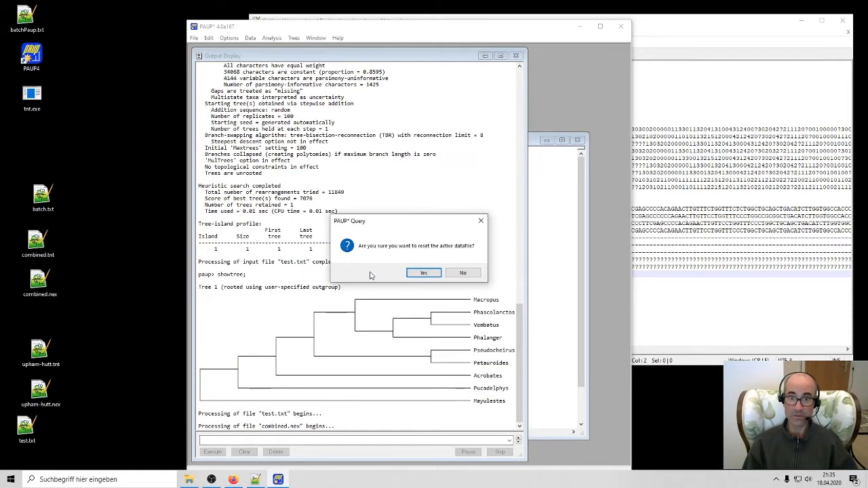
left_click(423, 273)
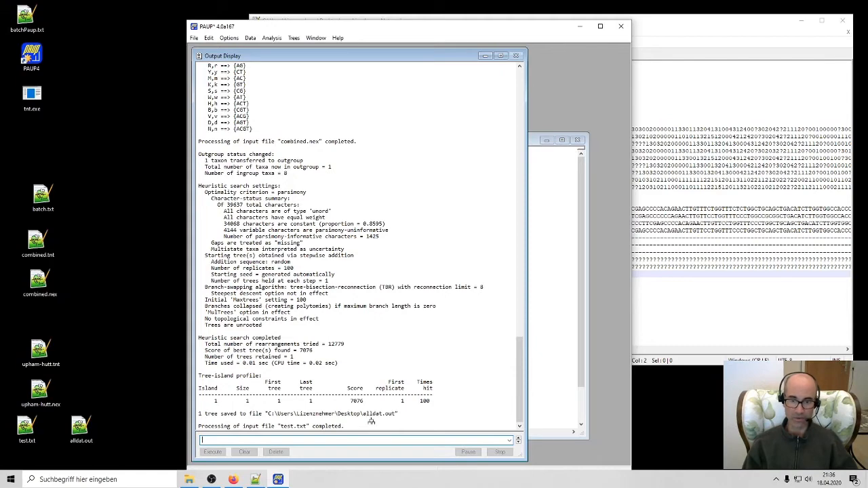
Step: Open File Explorer and double-click alldat.out in the Desktop folder to inspect it
left_click(188, 480)
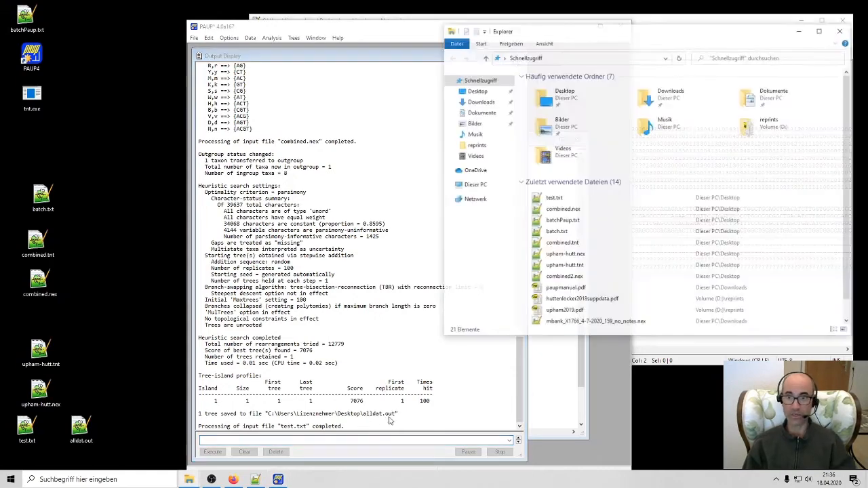
left_click(482, 112)
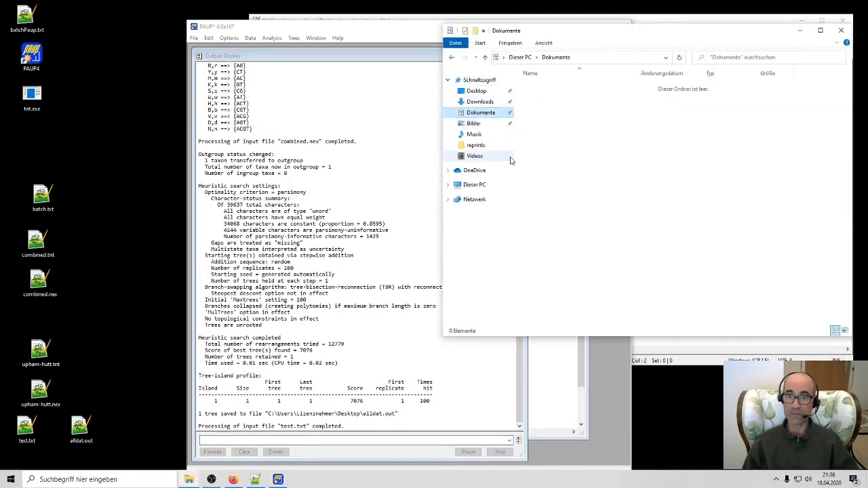
mouse_move(493, 140)
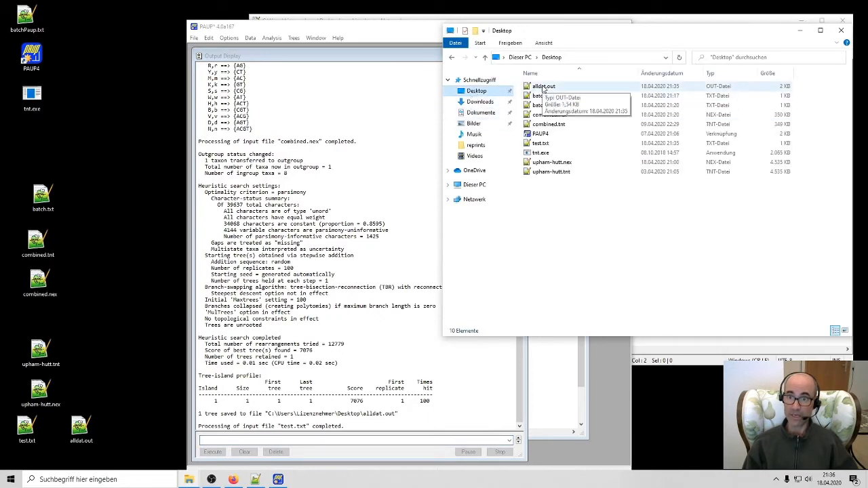
double_click(543, 87)
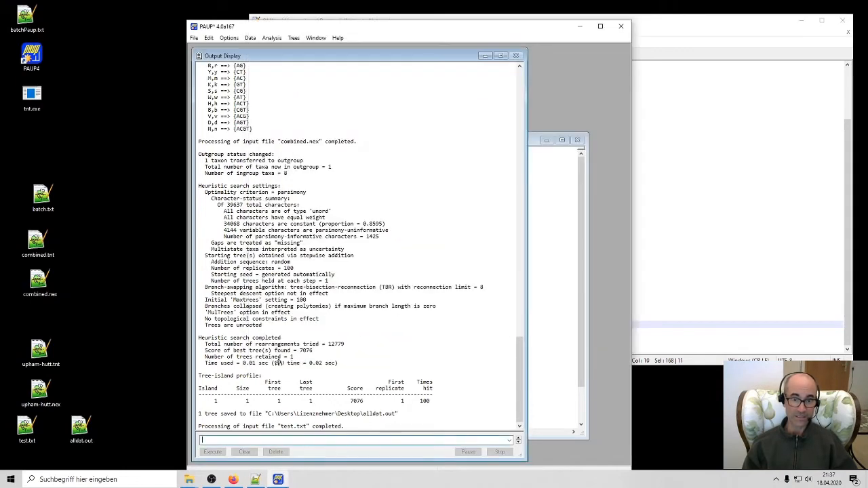
mouse_move(386, 194)
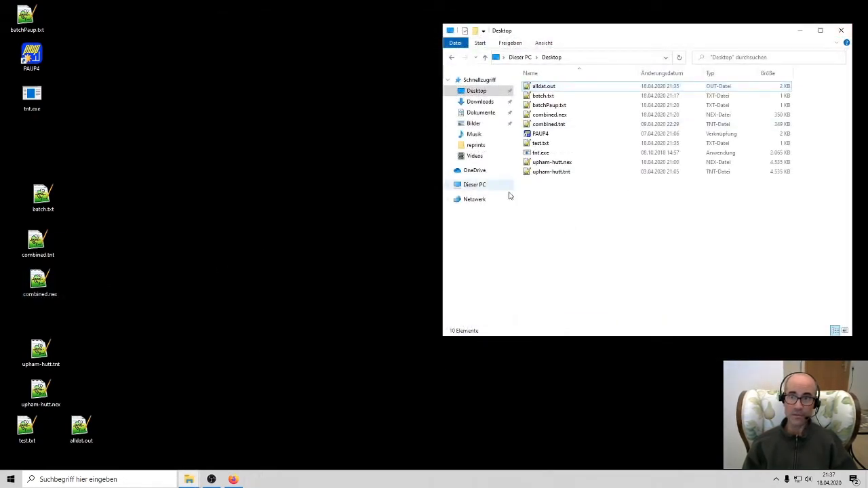
Step: Execute alldat.out and draw its single nine-taxon tree with showtree
left_click(540, 143)
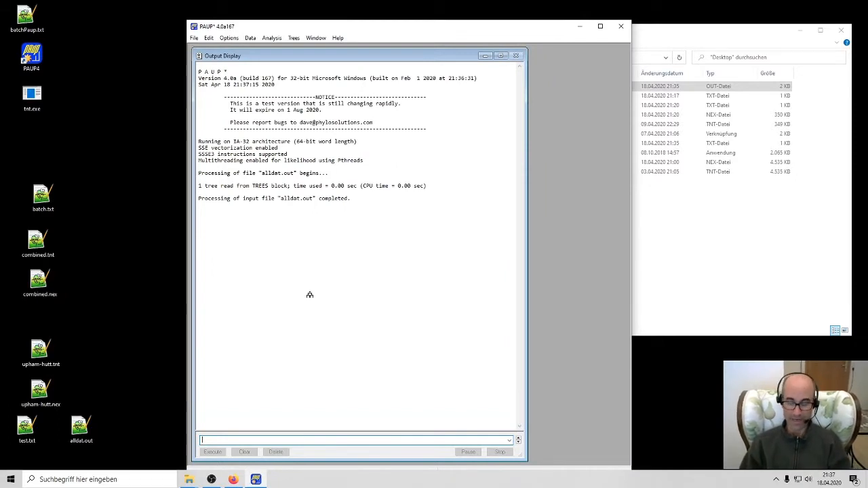
type("showtree")
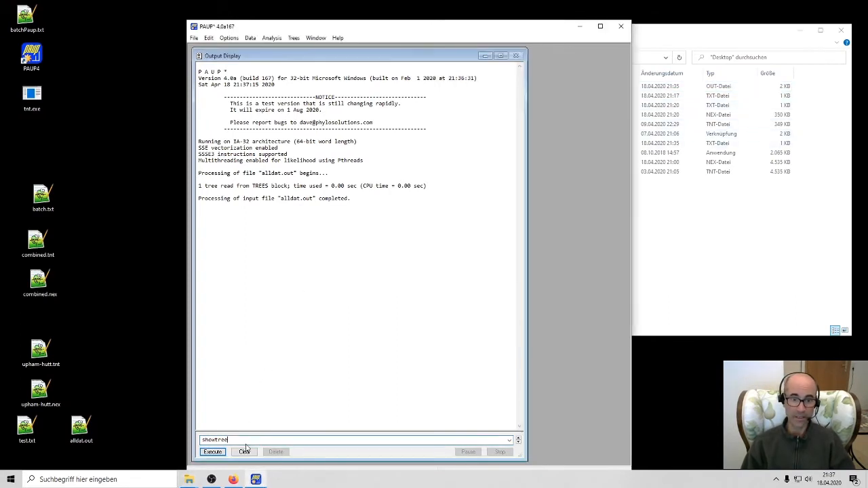
left_click(212, 452)
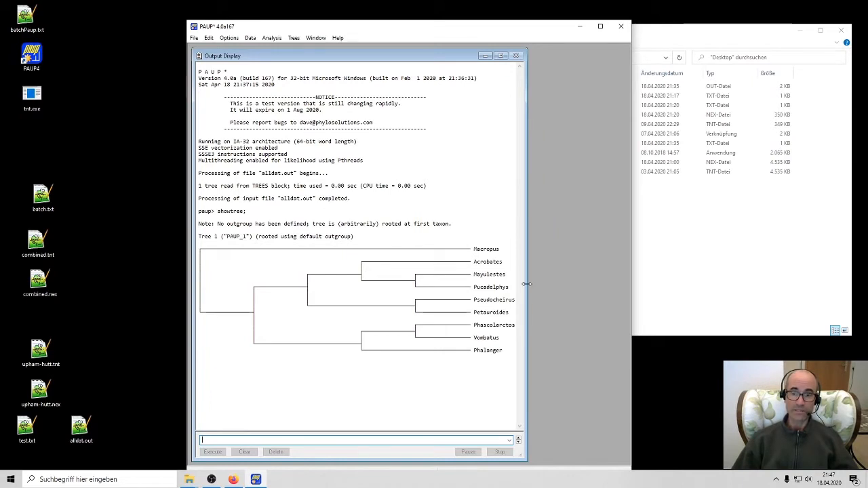
mouse_move(466, 251)
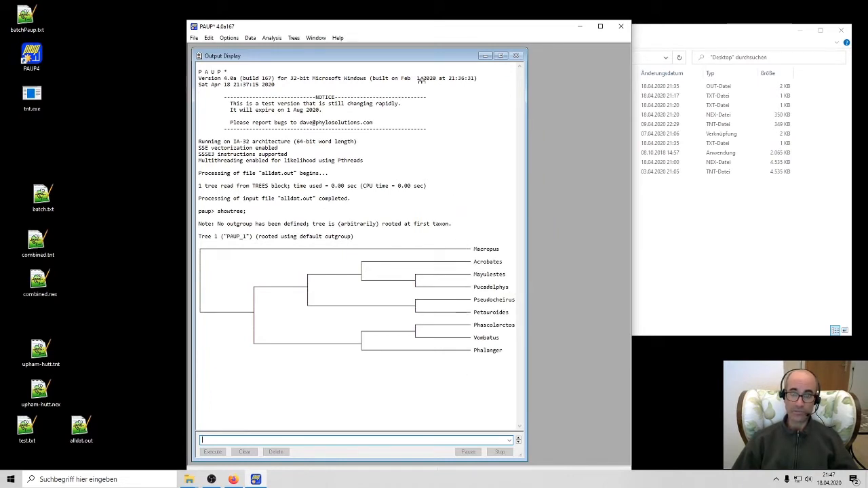
Step: Open alldat.out from the Window menu and scroll through its trees block and translate table
left_click(316, 37)
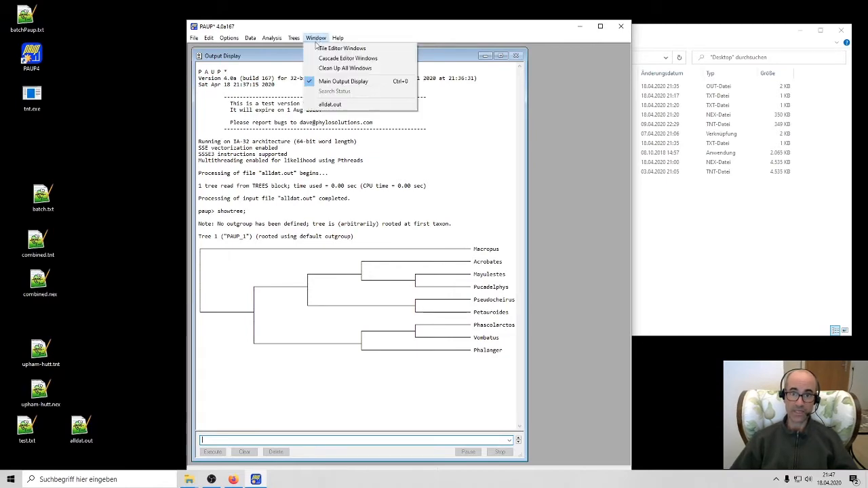
left_click(329, 104)
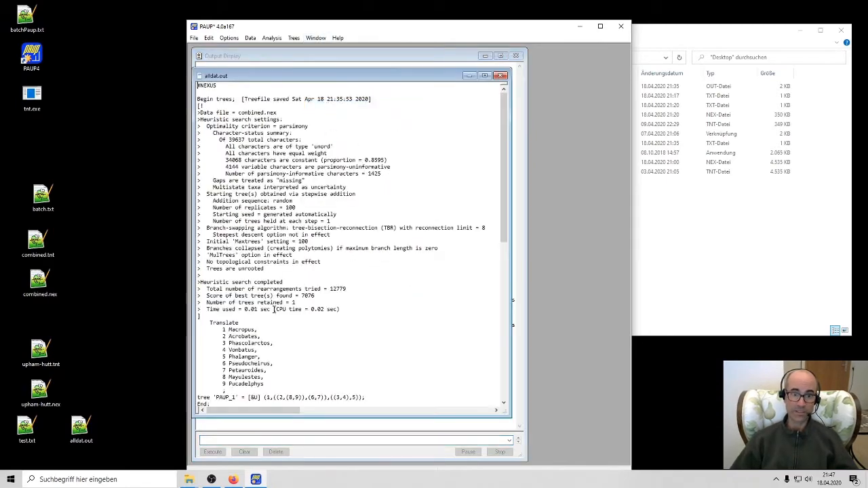
scroll("down", 3)
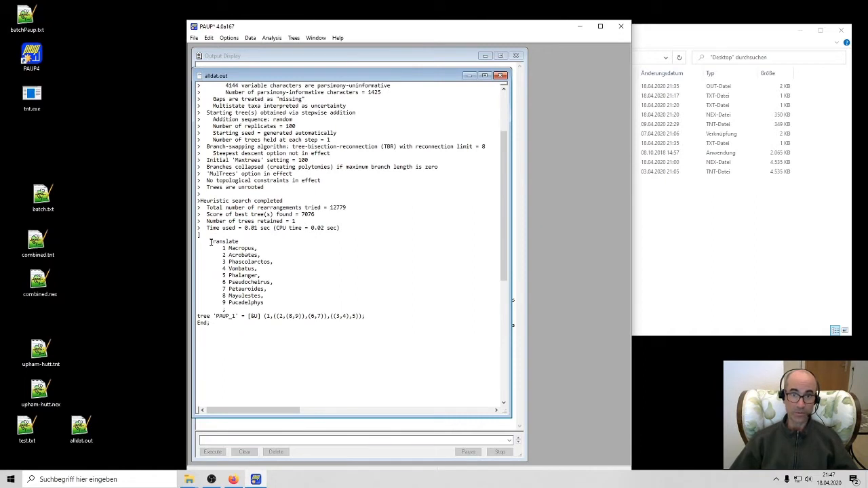
mouse_move(268, 320)
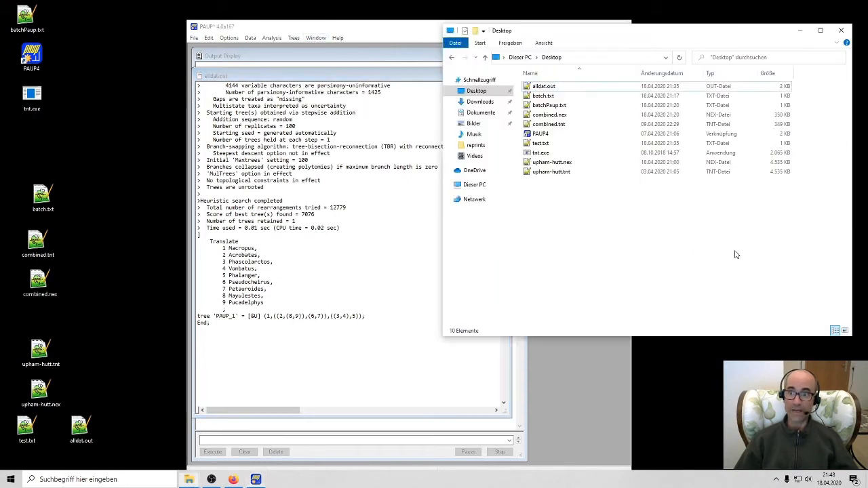
Step: Open test.txt in Notepad++ and type format=altnex onto its savetrees line
left_click(541, 143)
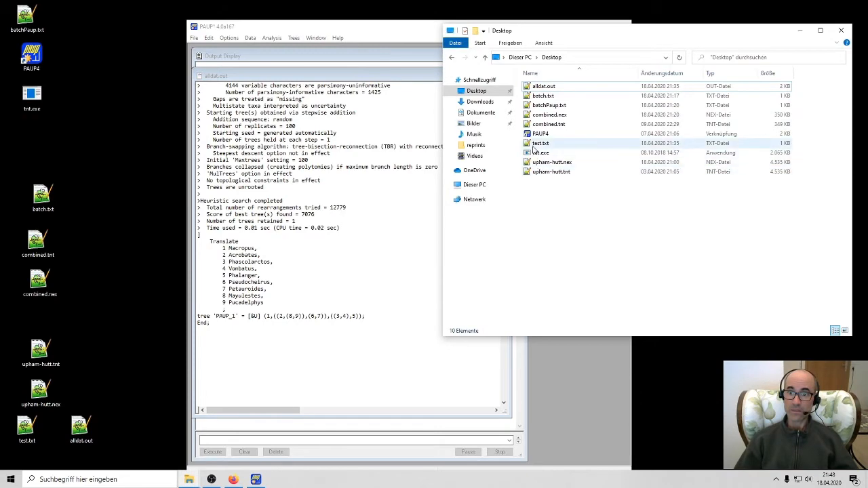
double_click(540, 144)
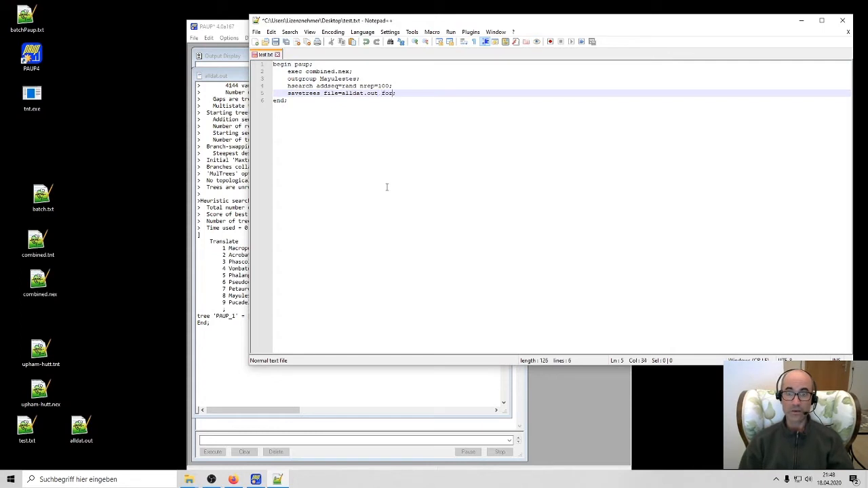
type("format=altn")
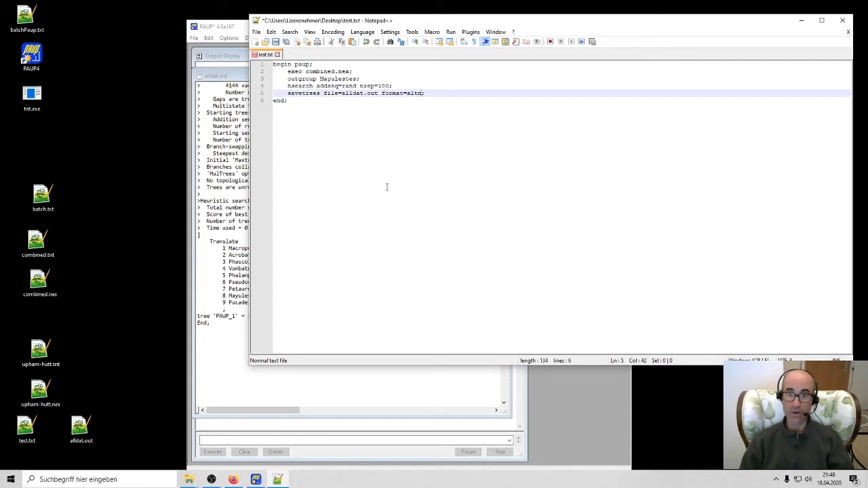
type("ex")
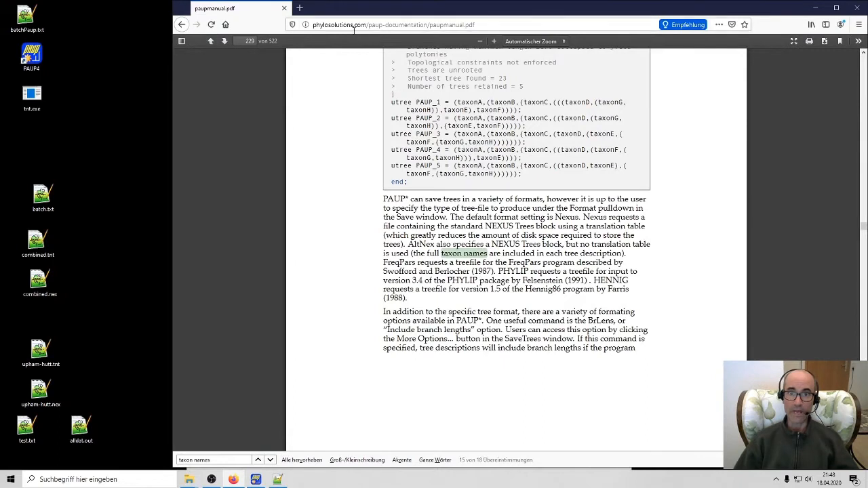
Step: Search the PAUP manual for 'altnex' and read the trees-block format passage
left_click(393, 25)
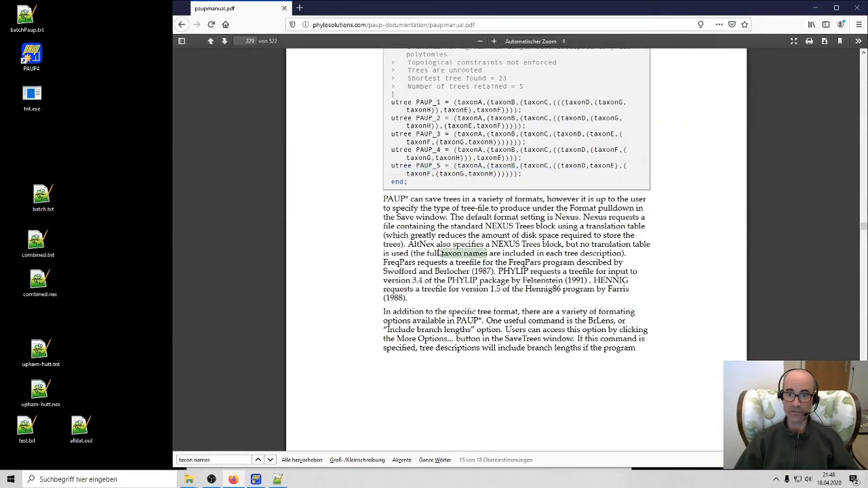
scroll("down", 3)
type("altnex")
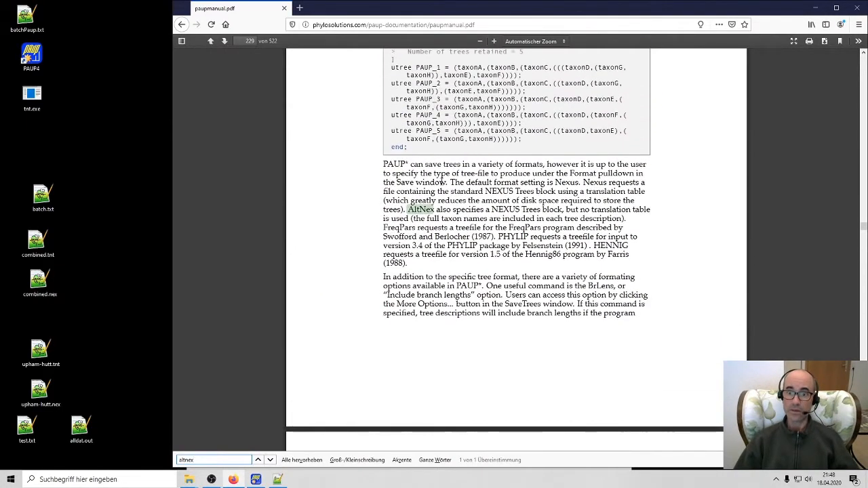
mouse_move(570, 210)
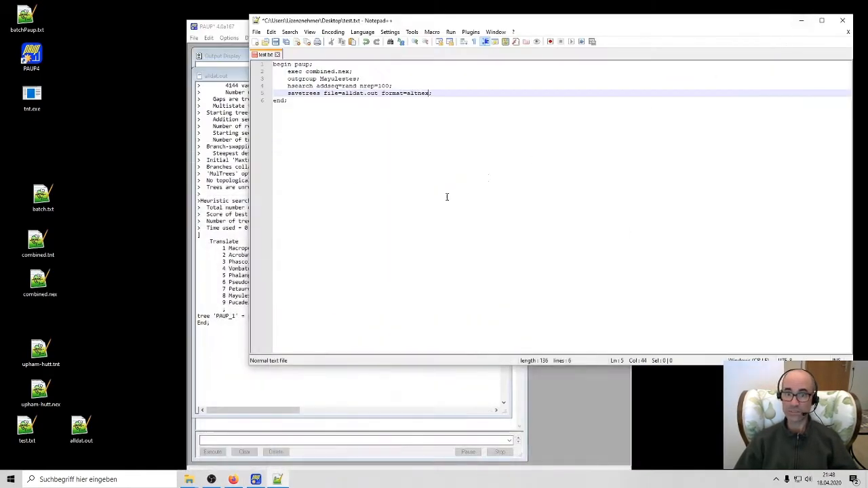
Step: Save test.txt with format=altnex on the savetrees line
double_click(390, 93)
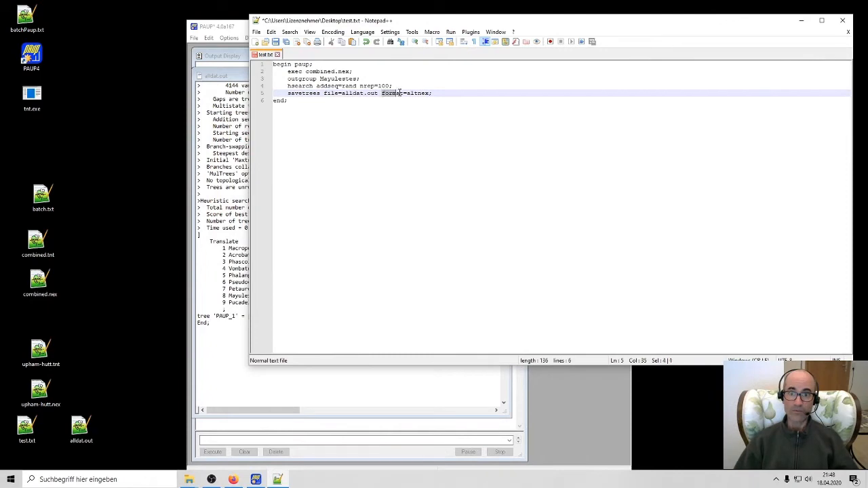
left_click(288, 100)
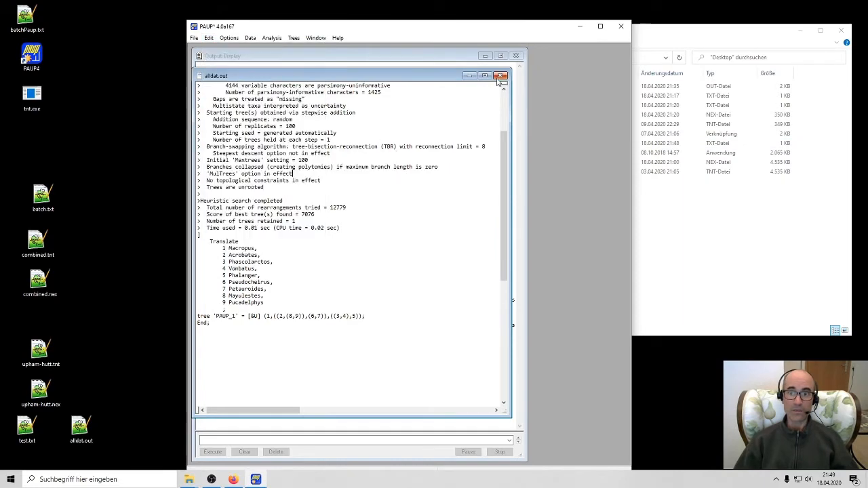
Step: Clear PAUP's display and rerun test.txt, resetting data and replacing alldat.out
left_click(209, 37)
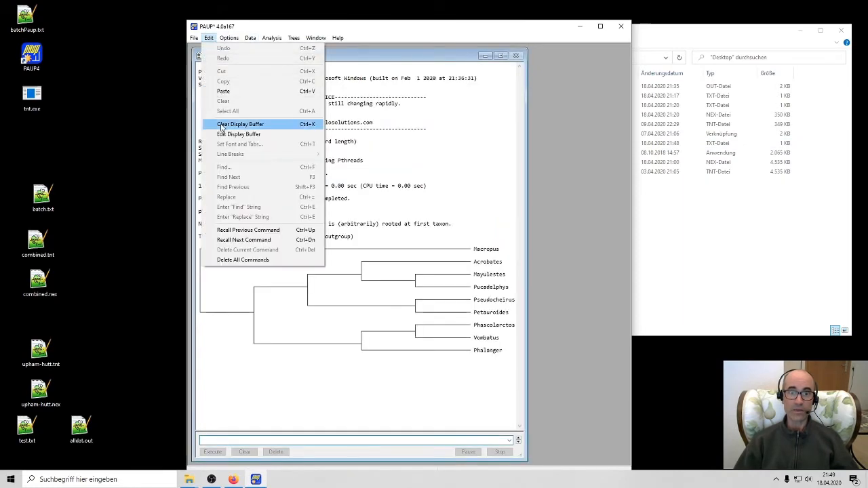
left_click(240, 124)
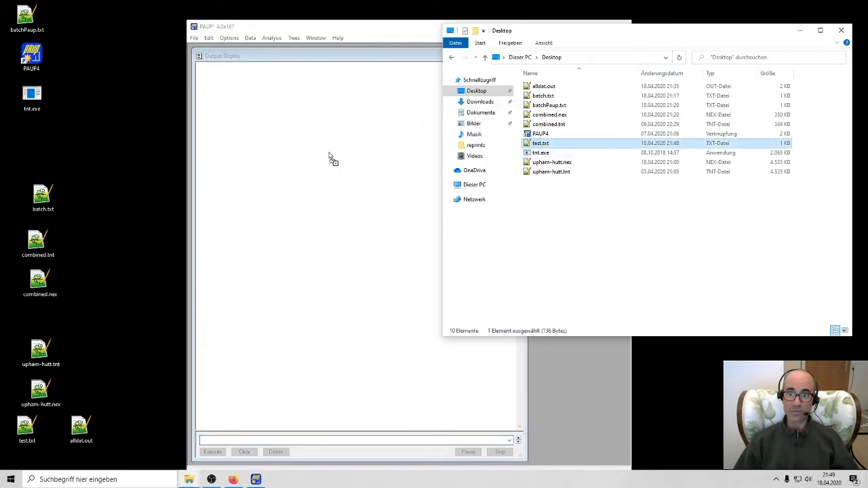
double_click(540, 144)
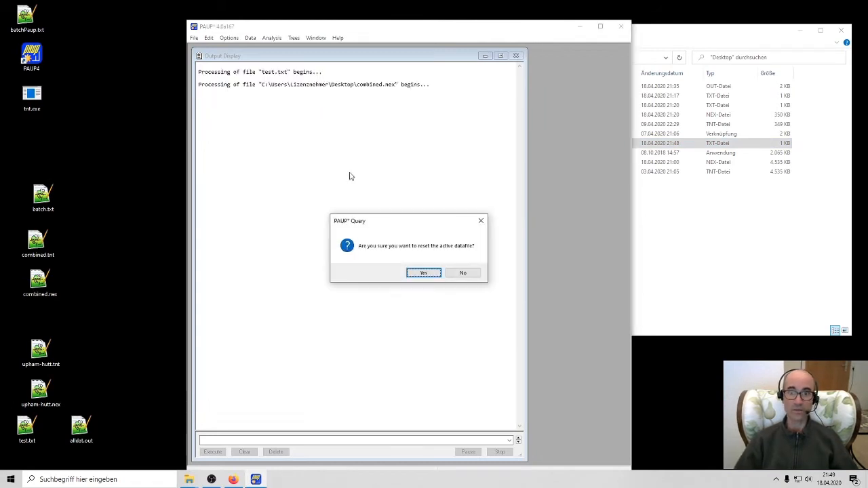
left_click(423, 272)
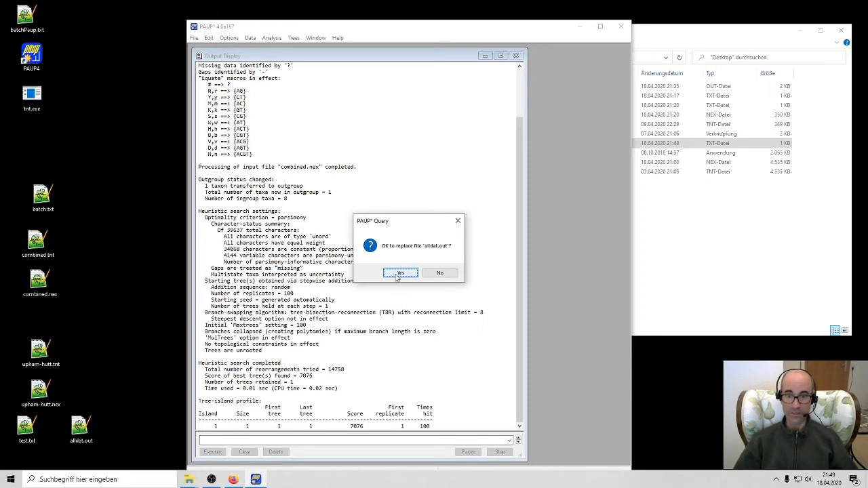
left_click(400, 273)
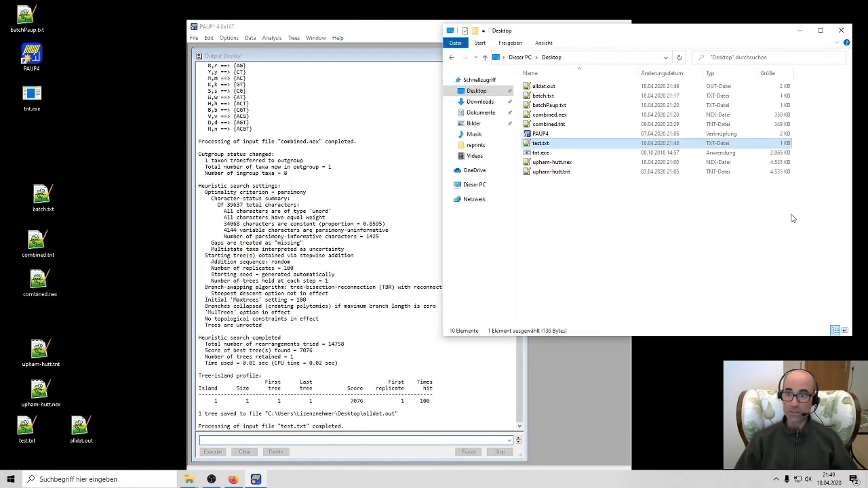
left_click(542, 86)
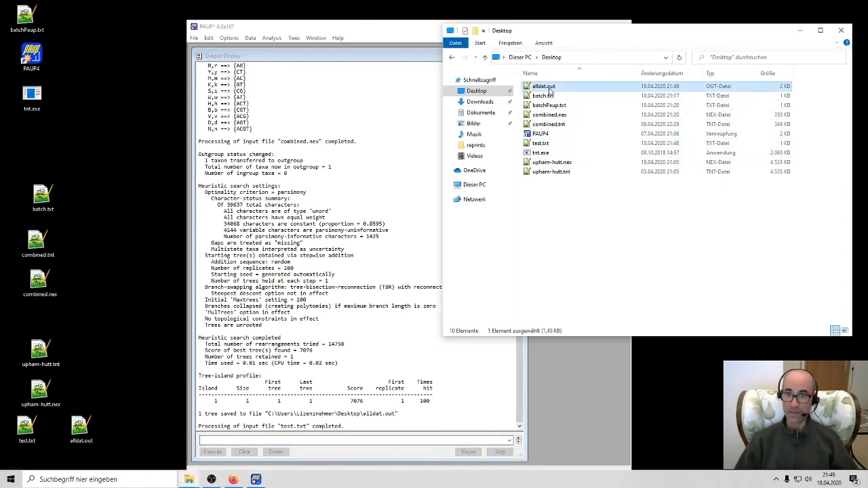
Step: Open alldat.out to see the tree written with taxon names like Phascolarctos
double_click(542, 86)
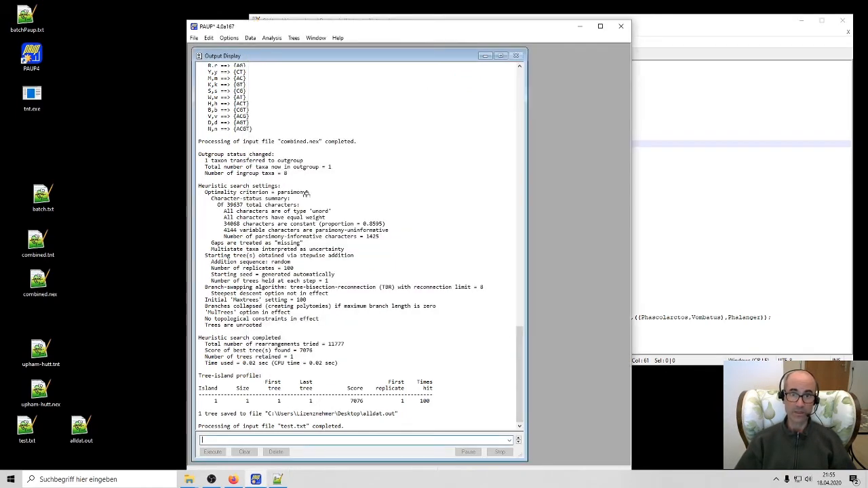
Step: Edit test.txt's savetrees line in PAUP's editor, then save, execute and reset the datafile
left_click(315, 37)
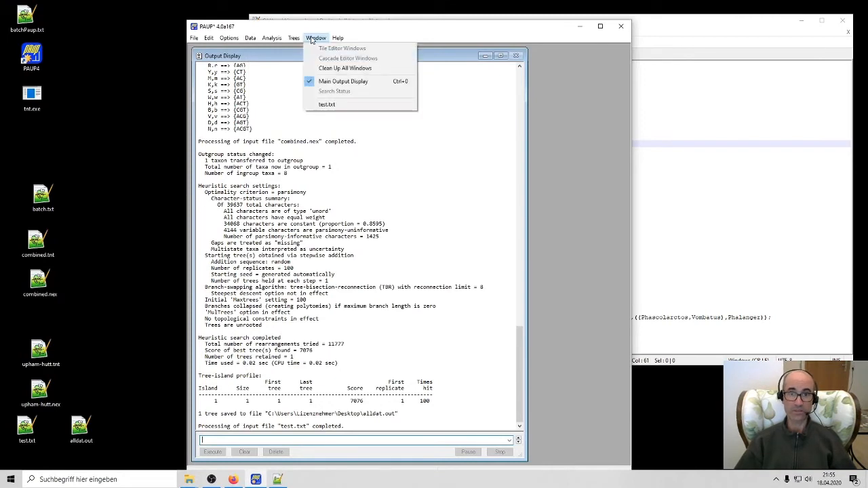
left_click(327, 104)
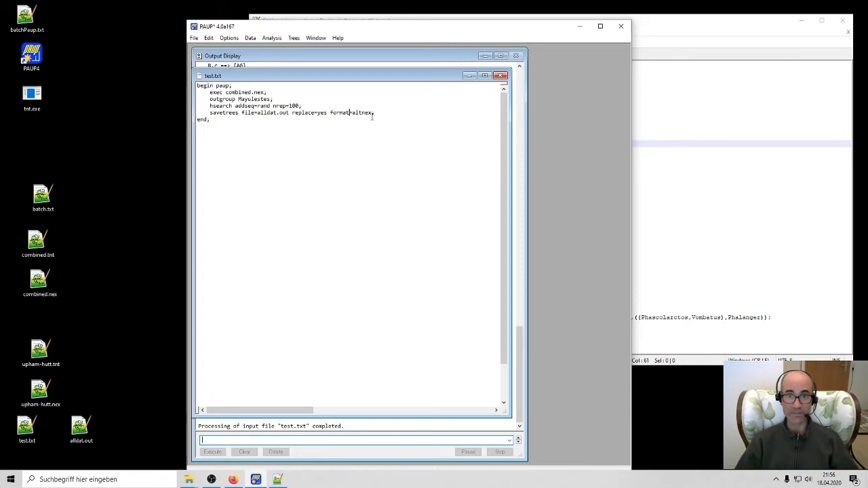
double_click(304, 112)
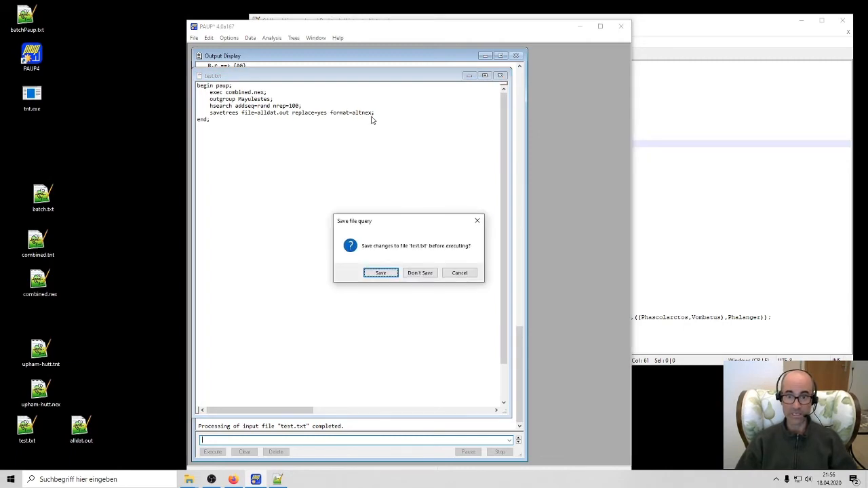
left_click(420, 272)
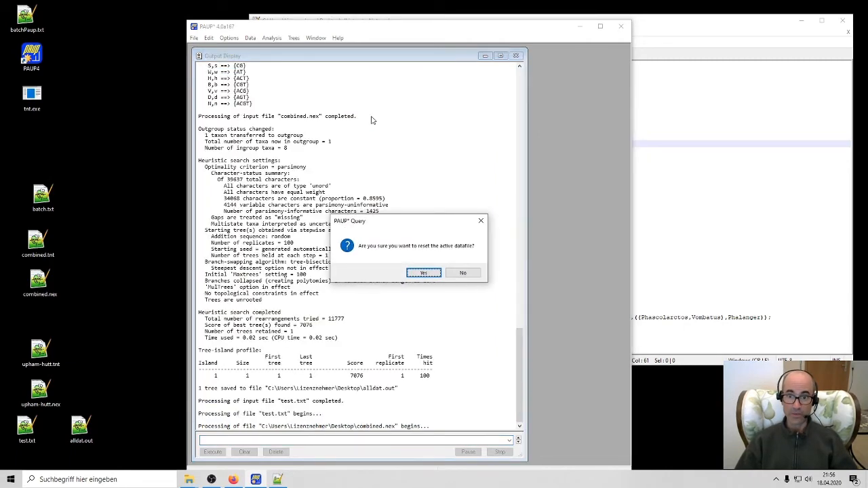
left_click(423, 273)
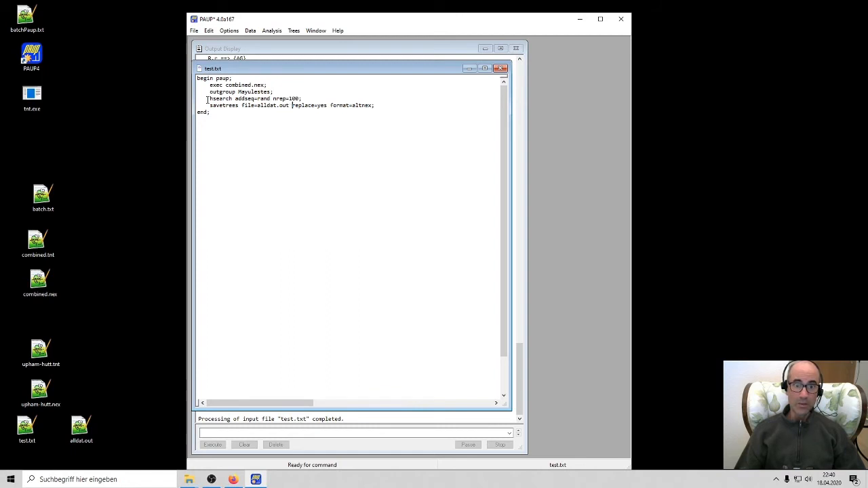
Step: Add 'exclude dna;' plus a second hsearch and savetrees pair to the batch
left_click_drag(211, 98, 373, 105)
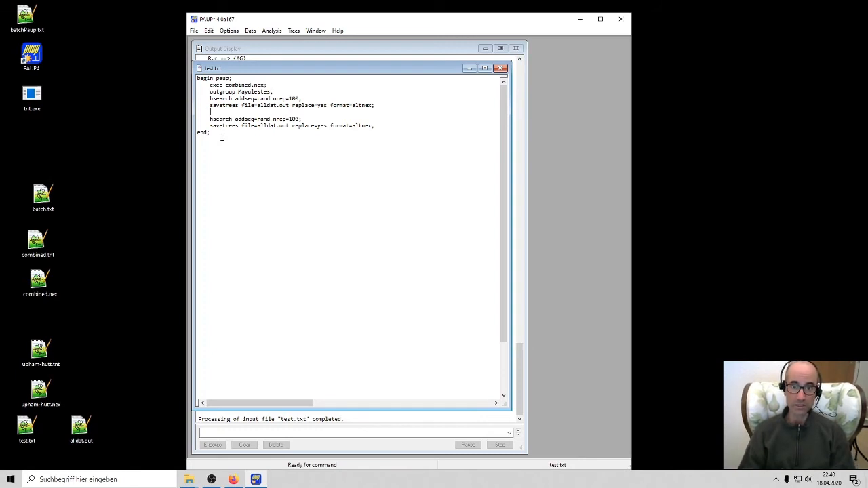
type("exec")
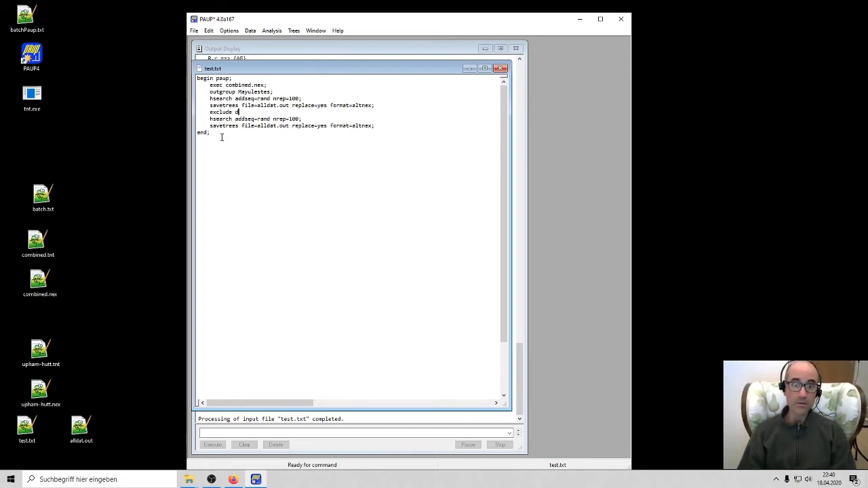
type("na;")
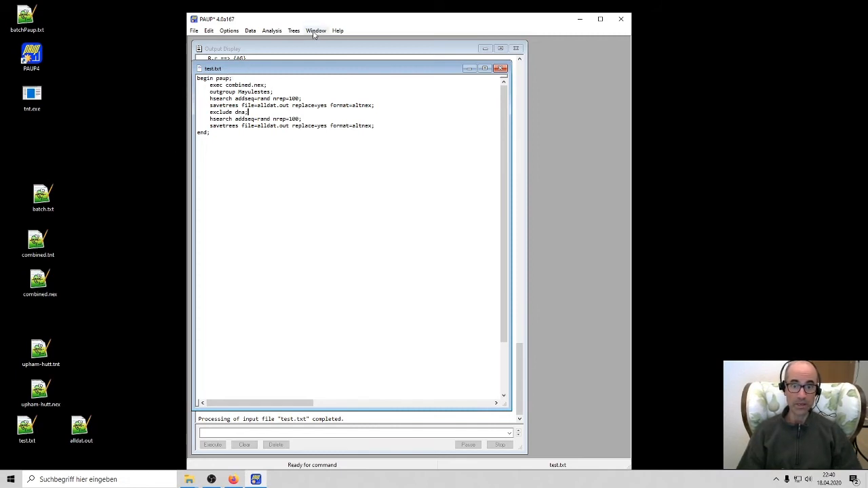
double_click(238, 84)
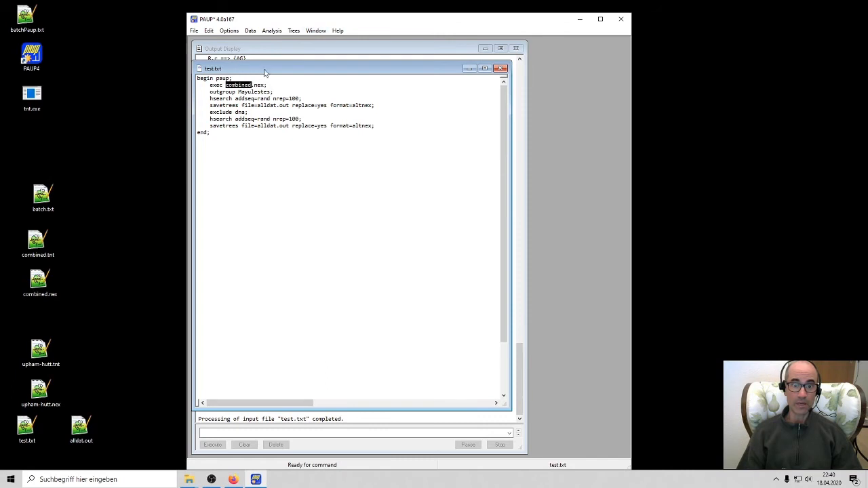
left_click(316, 30)
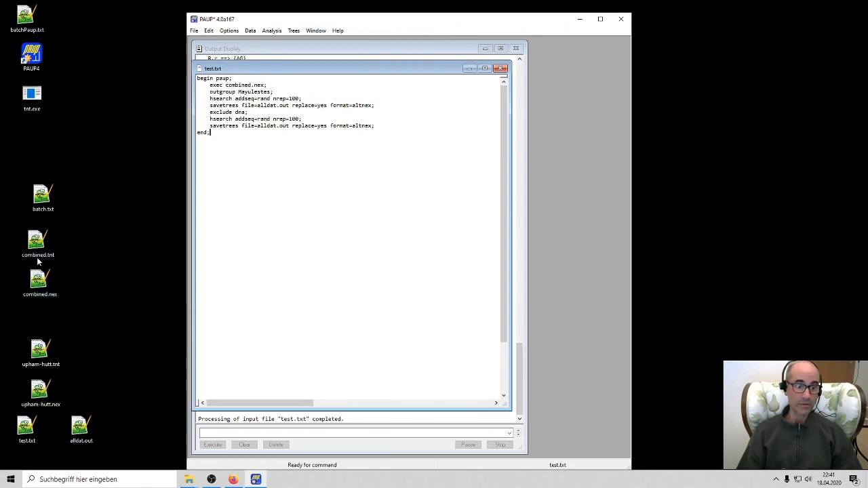
double_click(40, 280)
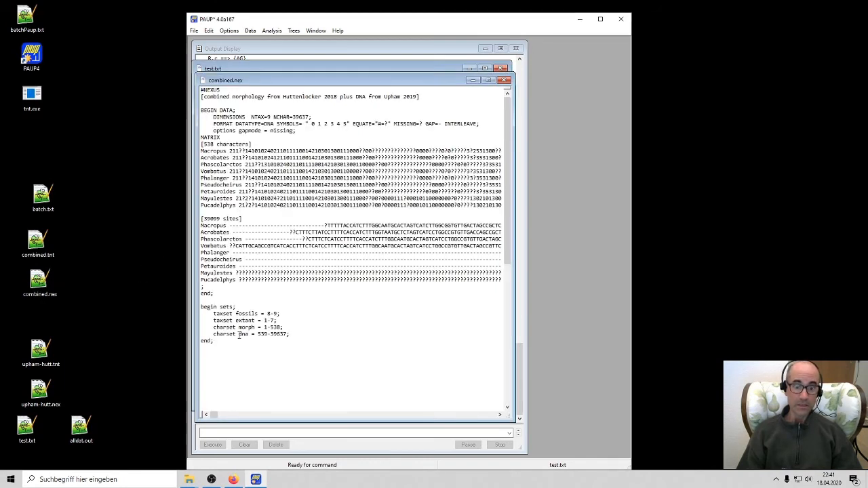
double_click(217, 307)
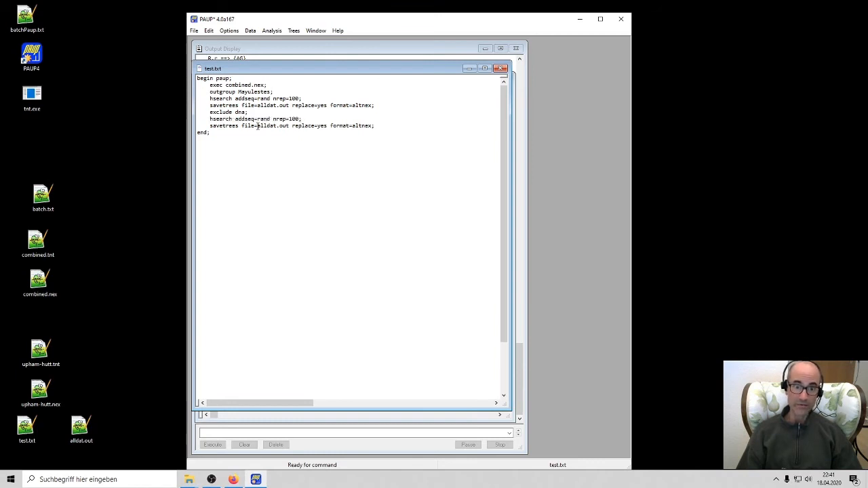
Step: Rename the second savetrees output to noDNA, then save, execute and reset the datafile
double_click(267, 126)
type("noDNA")
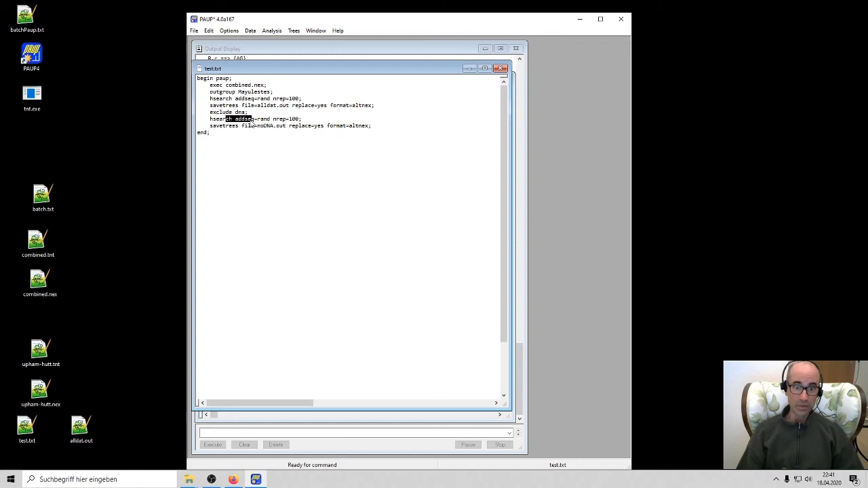
double_click(270, 125)
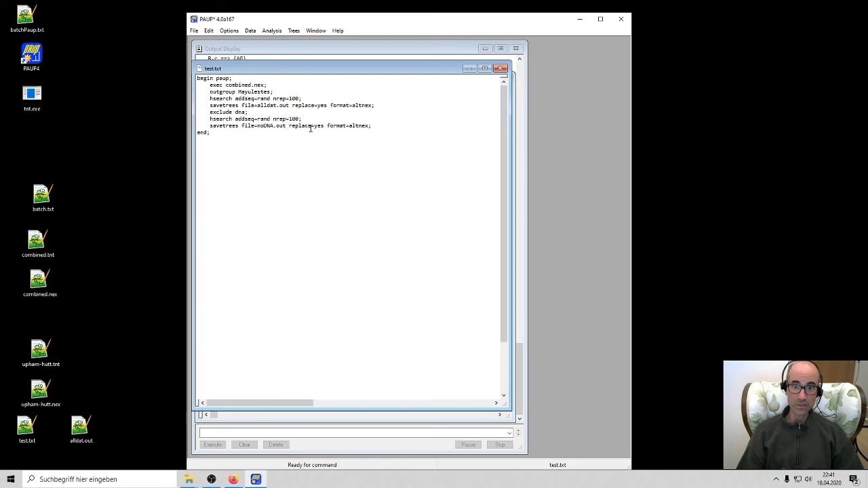
double_click(264, 125)
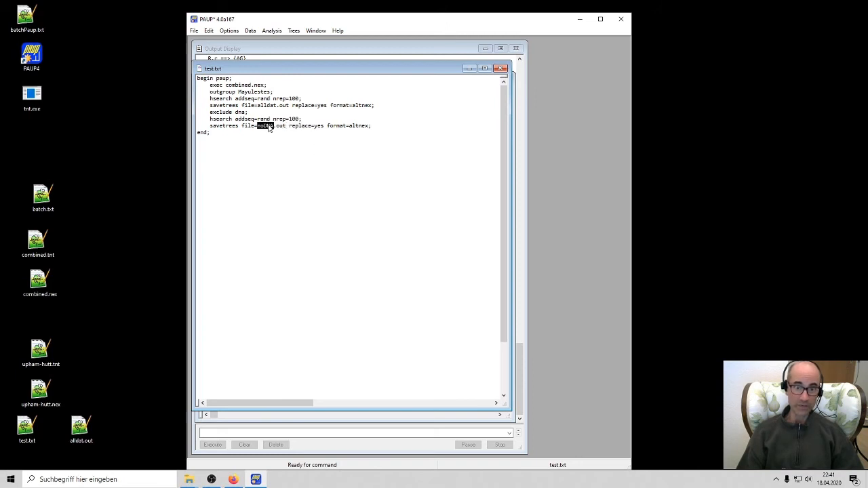
type("noDNA")
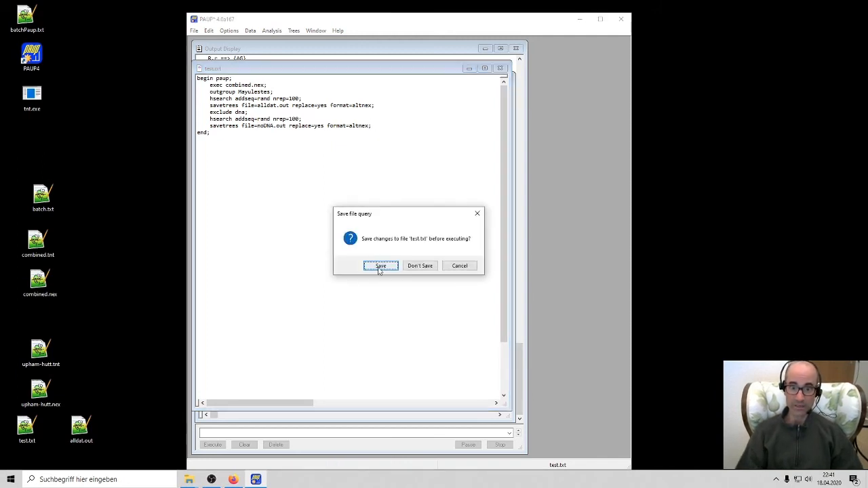
left_click(381, 265)
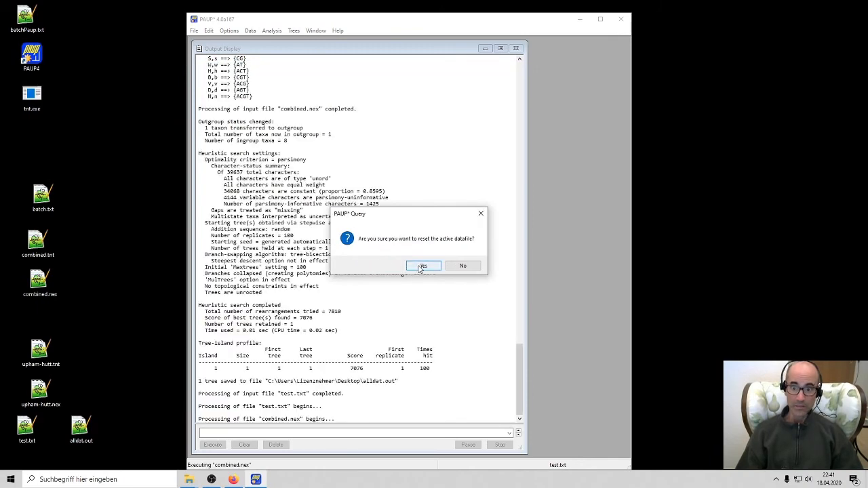
left_click(422, 265)
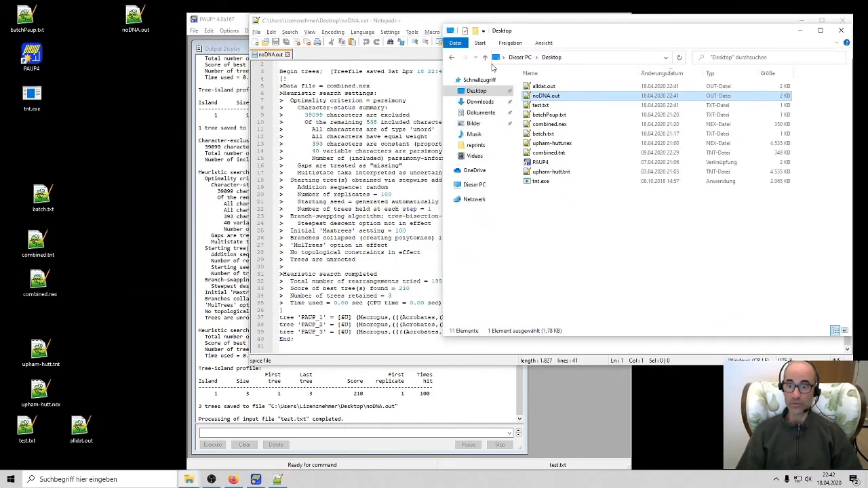
Step: Compare noDNA.out's three score-210 trees with alldat.out's single 7076 tree
double_click(545, 86)
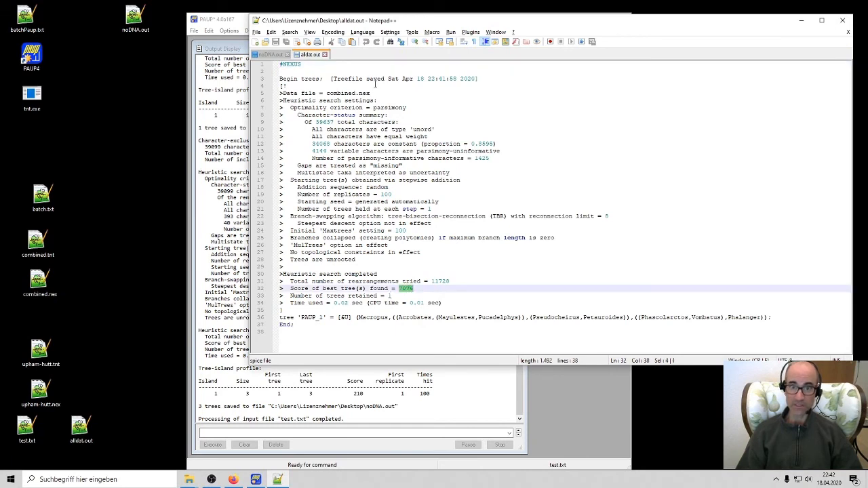
left_click(272, 54)
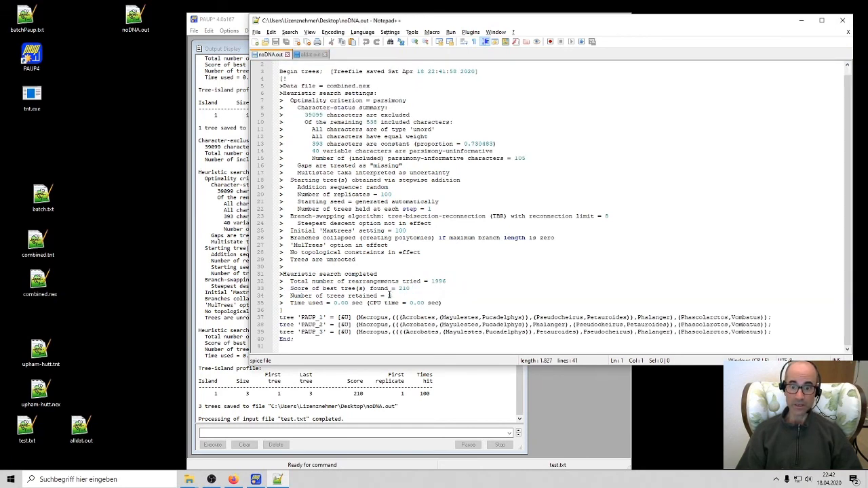
left_click(397, 295)
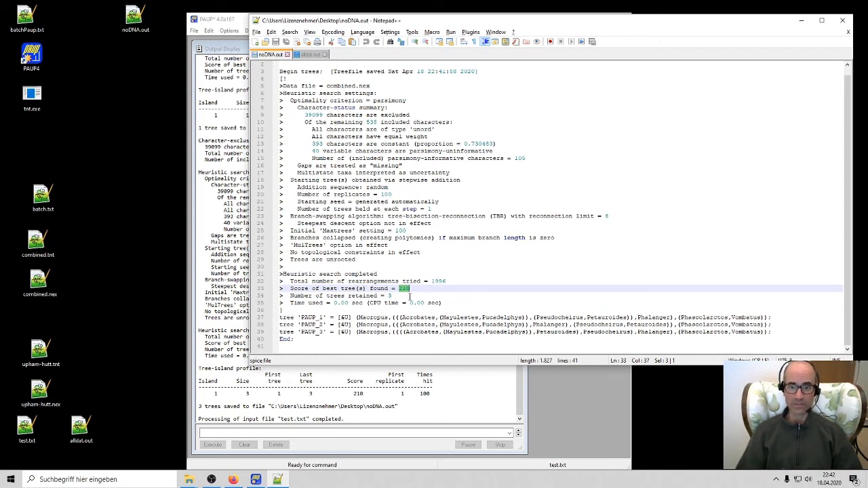
mouse_move(315, 314)
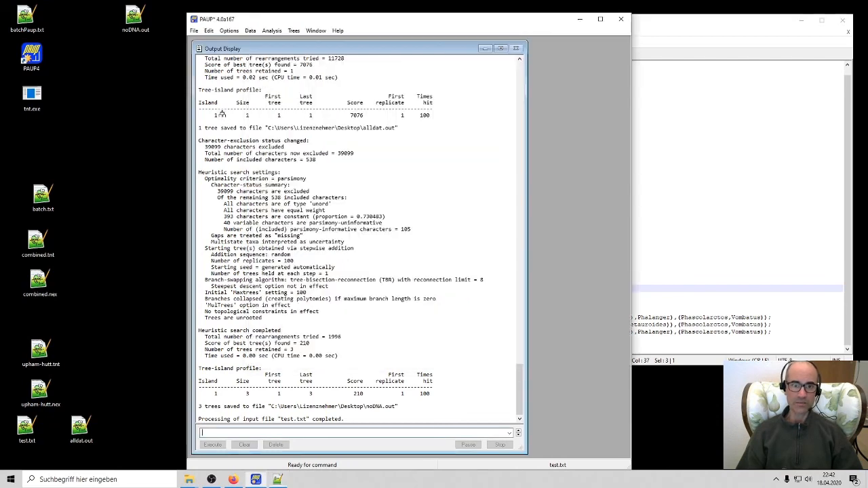
left_click(317, 31)
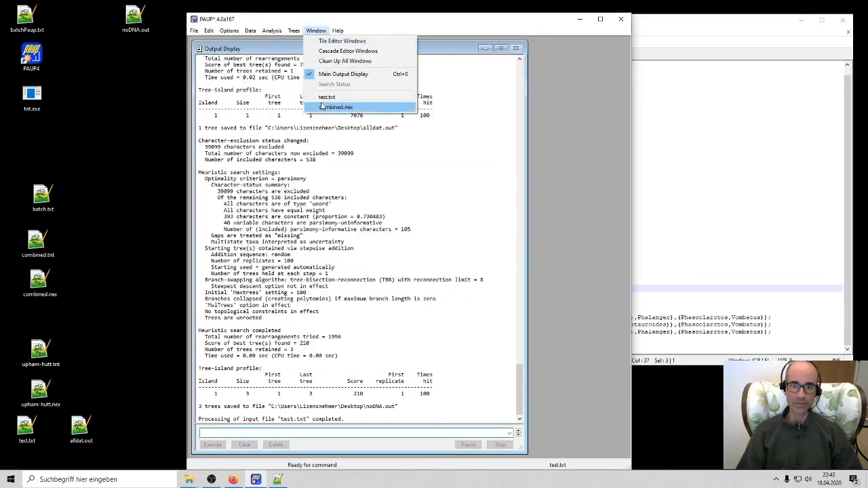
left_click(337, 107)
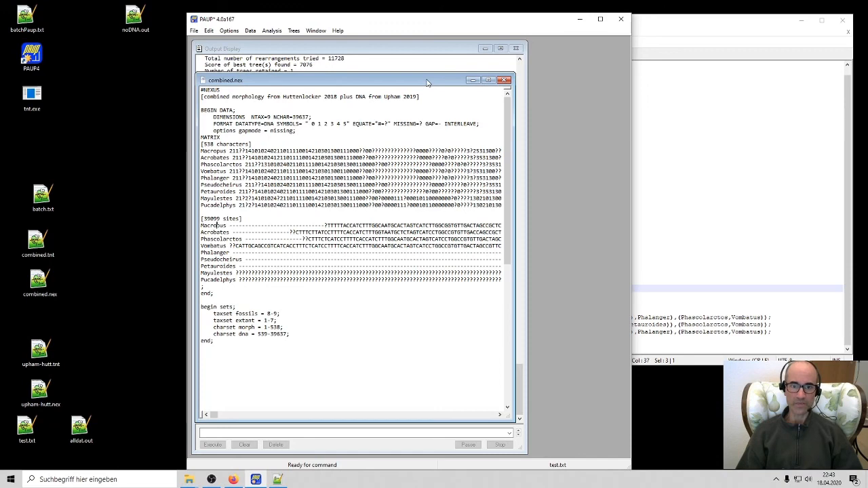
mouse_move(407, 59)
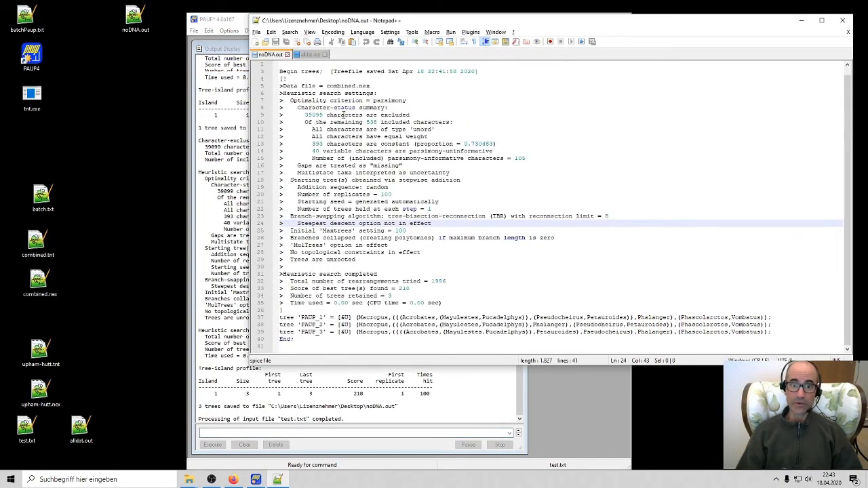
left_click(306, 55)
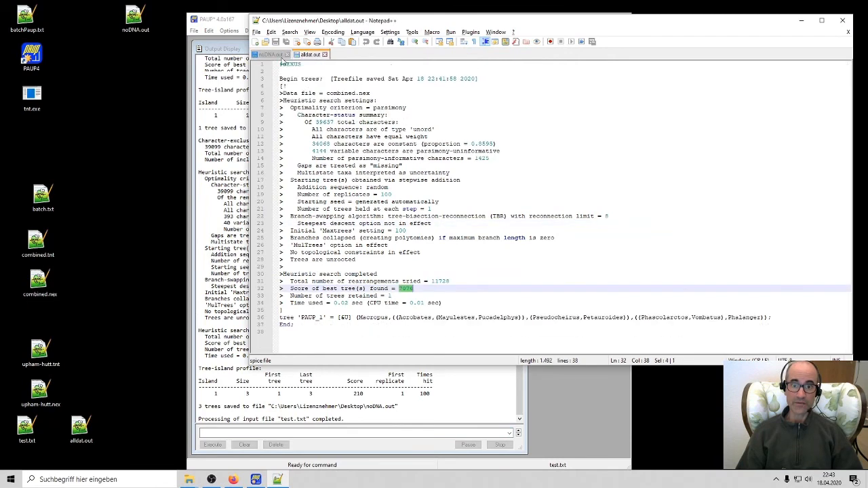
left_click(270, 55)
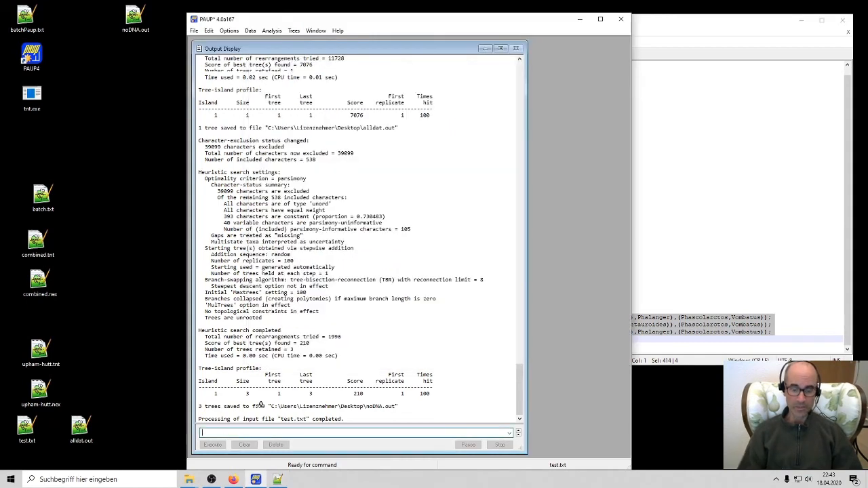
Step: Enter the contree command to draw the strict consensus of three trees
type("c")
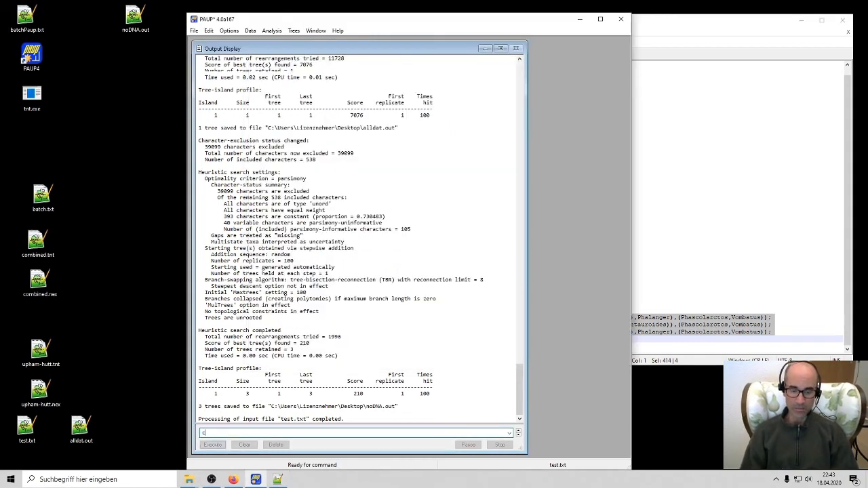
type("ontres")
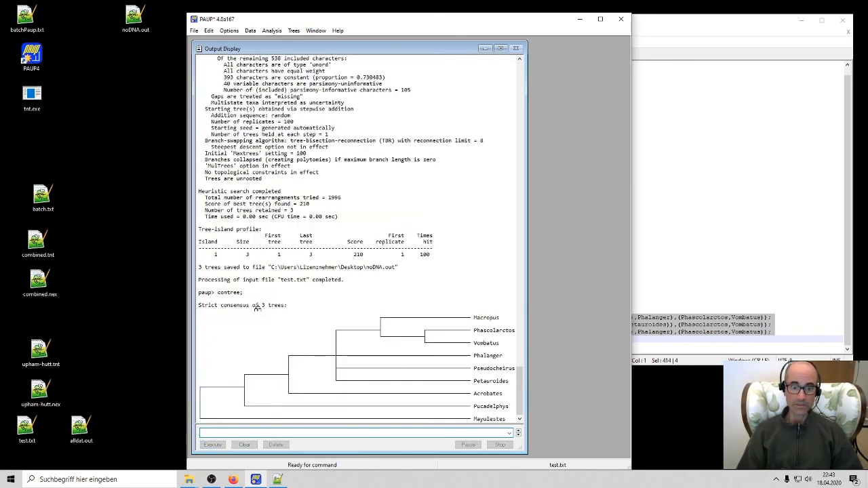
mouse_move(364, 355)
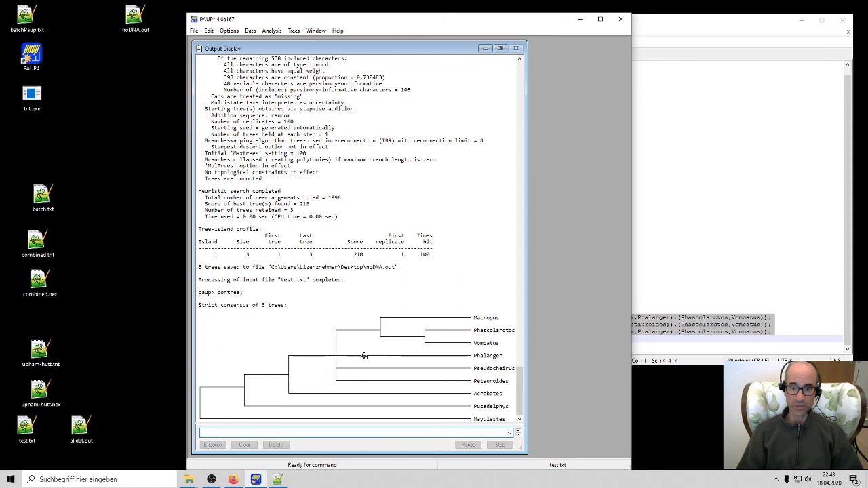